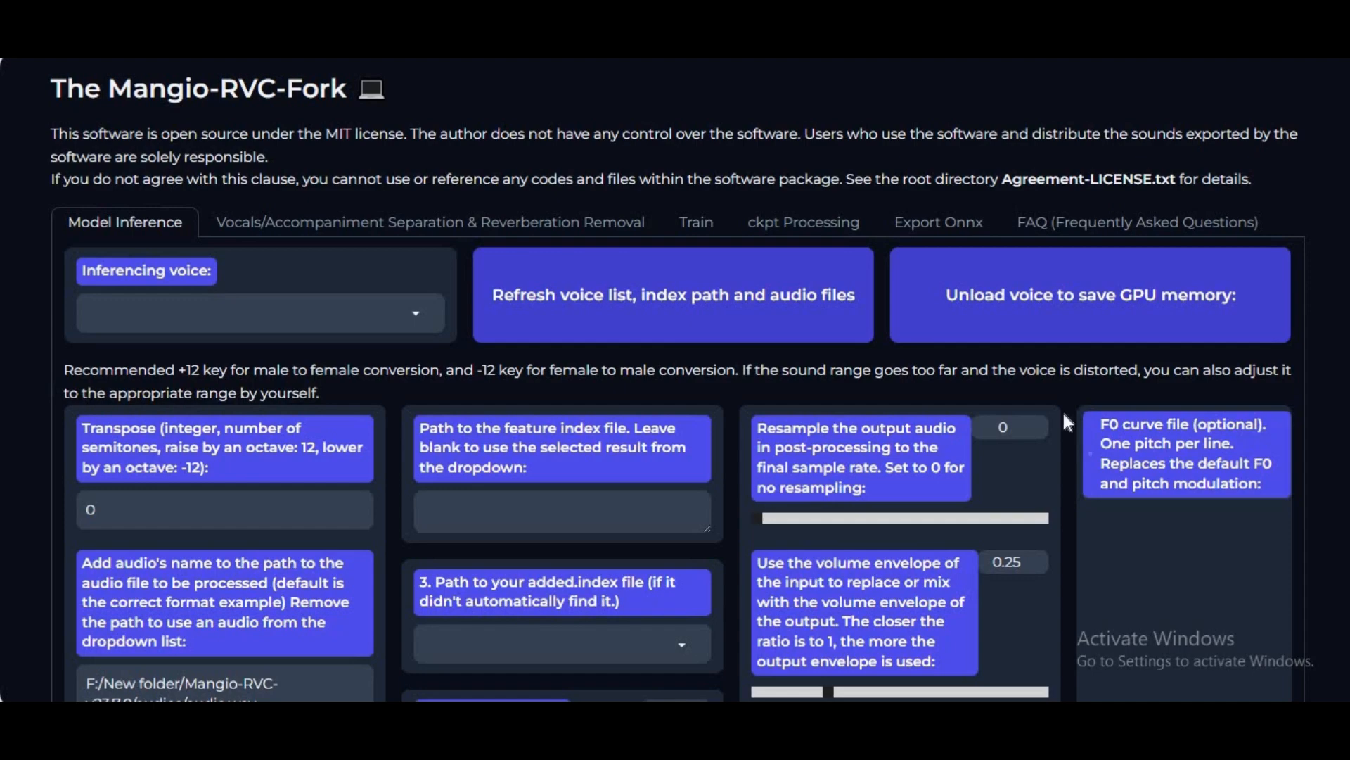
pyautogui.moveTo(819, 255)
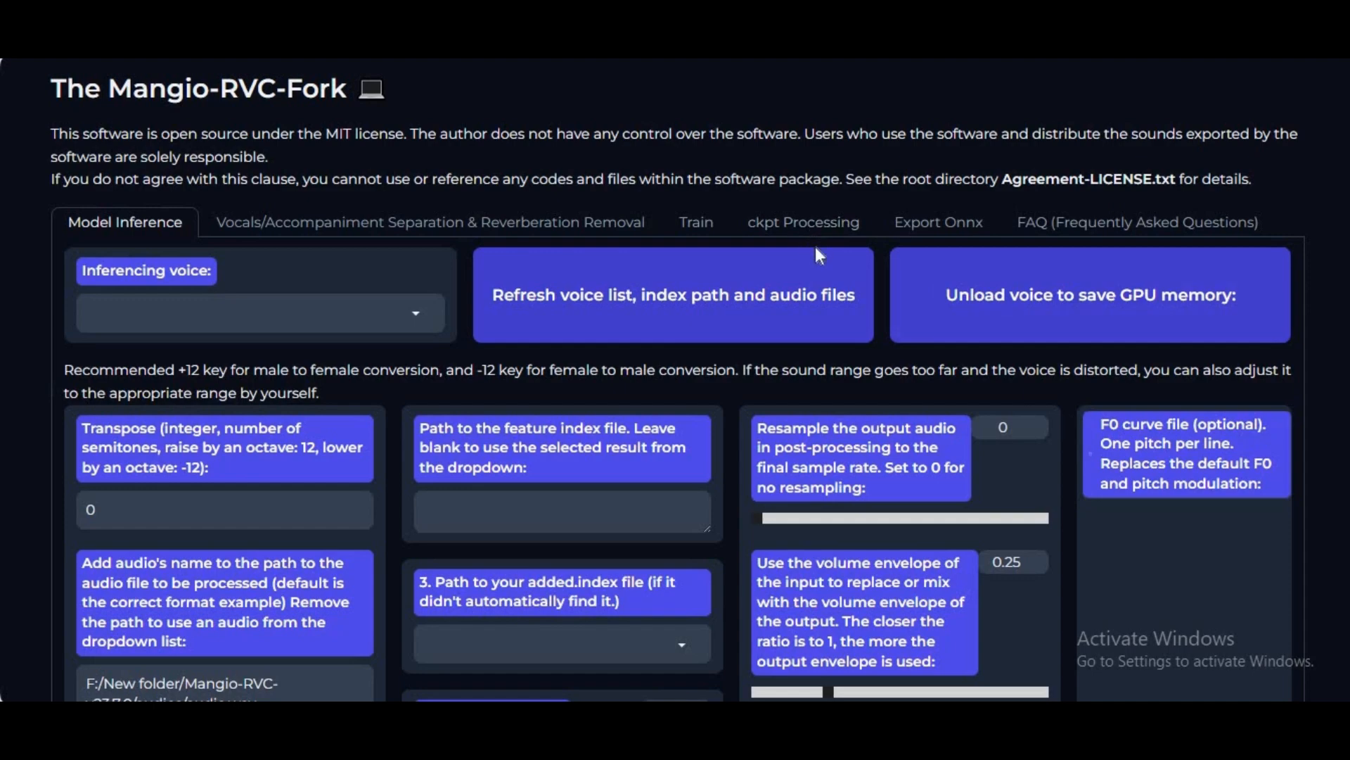
# Review the Vocals/Accompaniment Separation & Reverberation Removal section's settings to the bottom and back
pyautogui.scroll(-3)
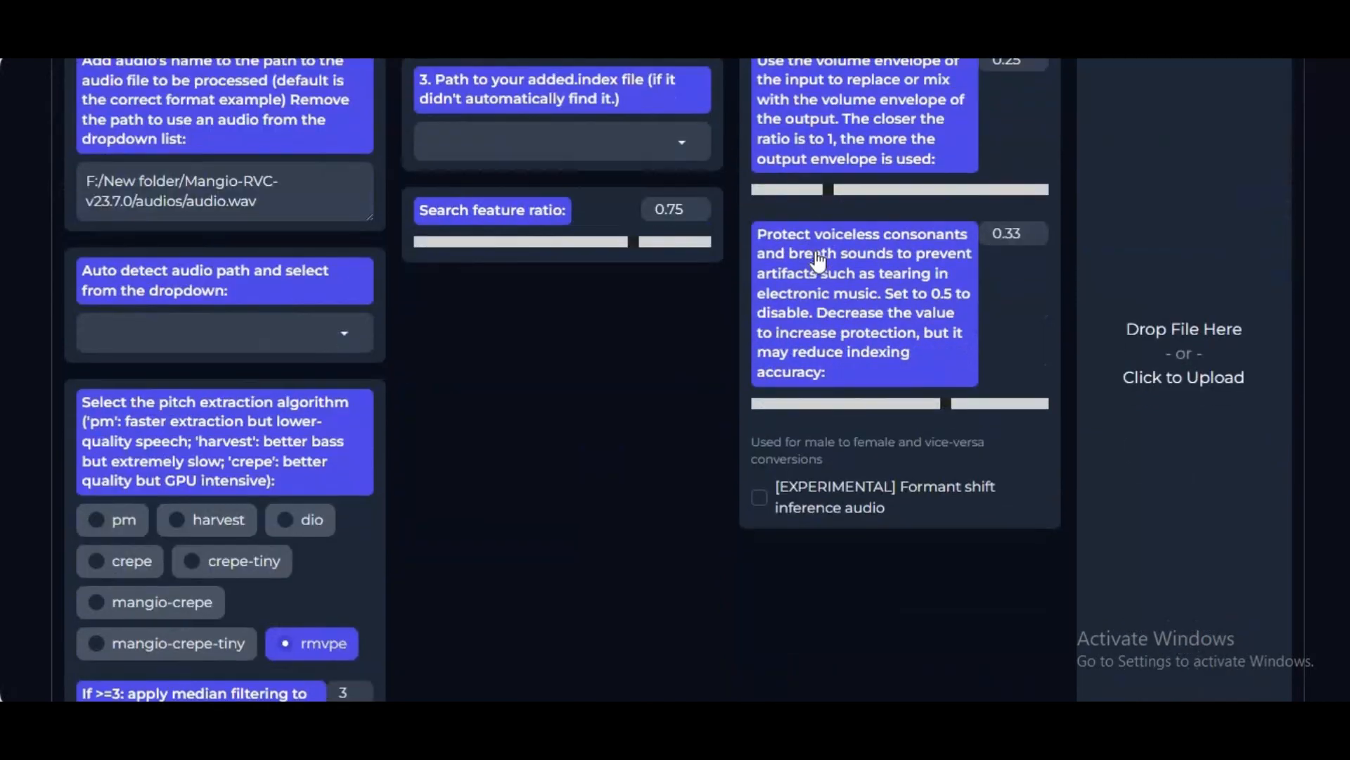
pyautogui.scroll(-3)
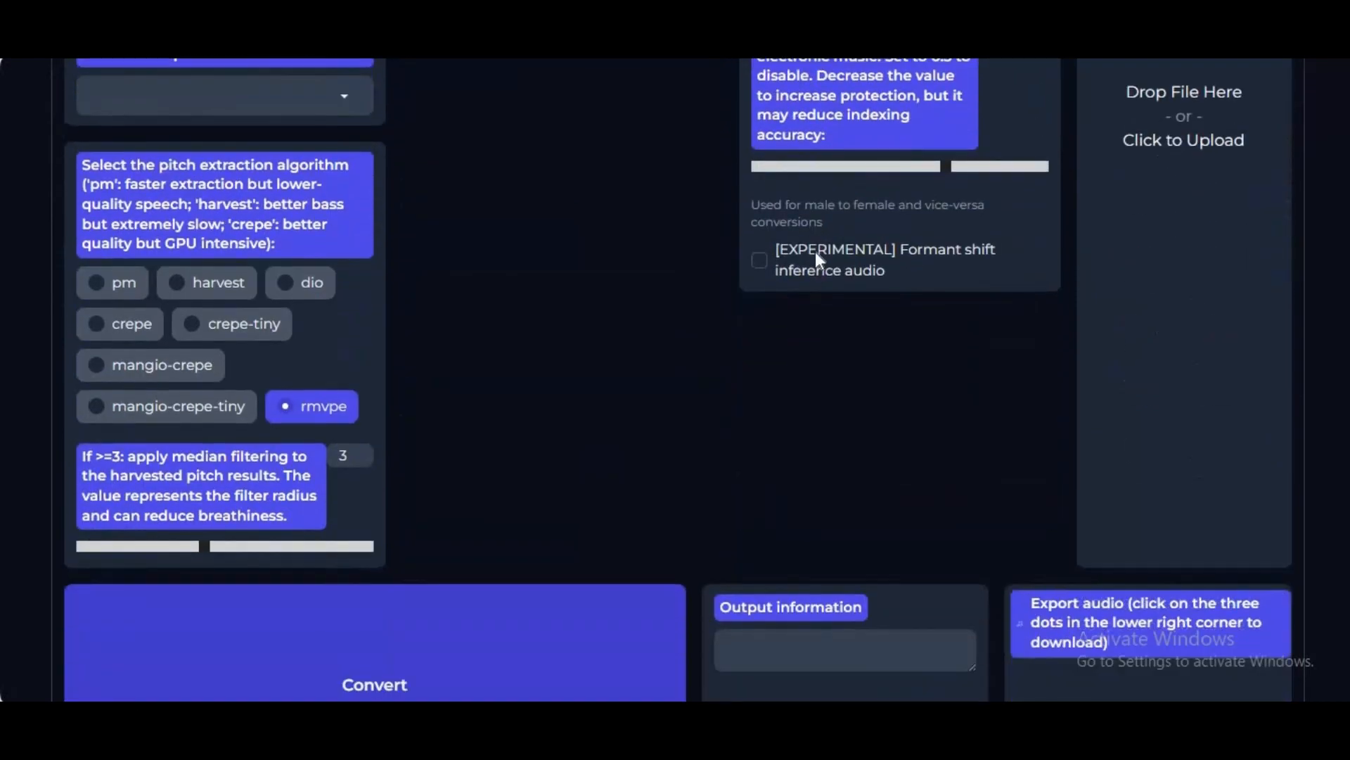
pyautogui.scroll(3)
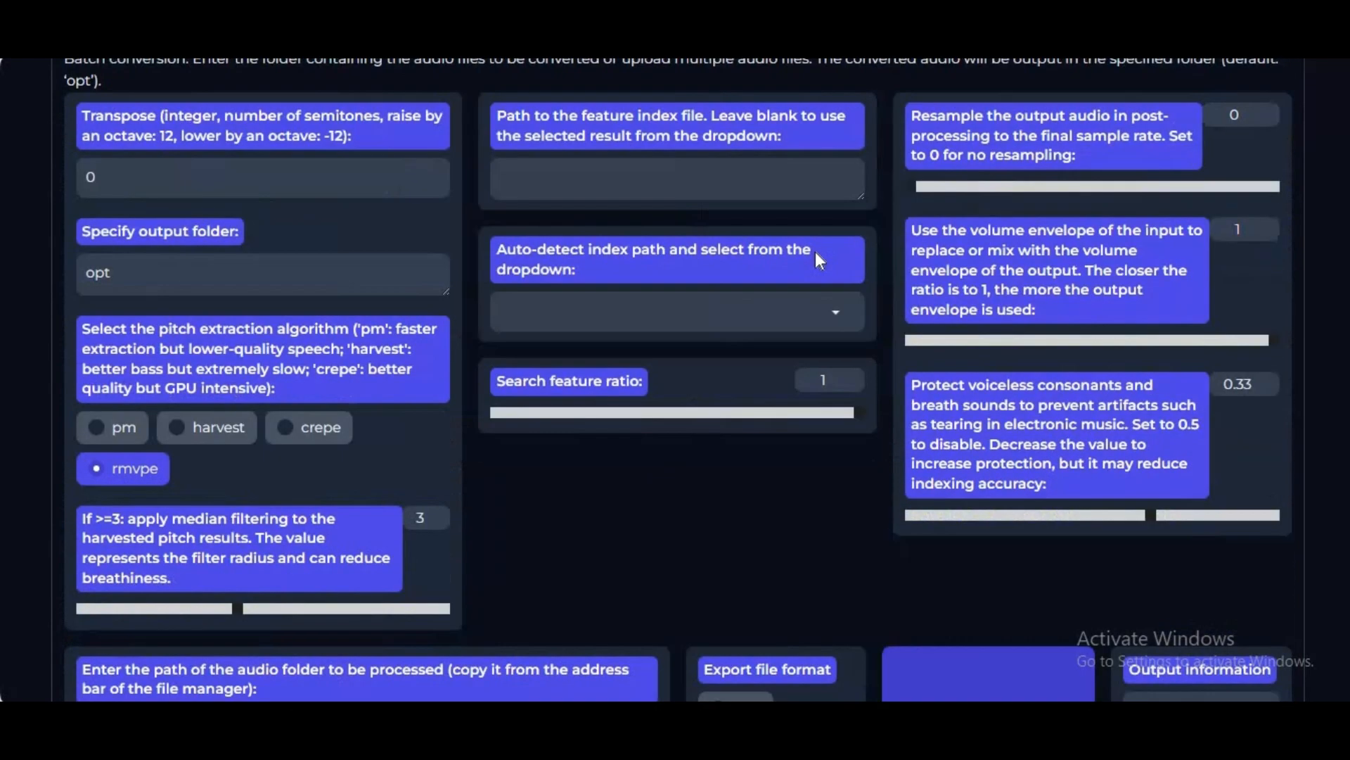
pyautogui.scroll(-3)
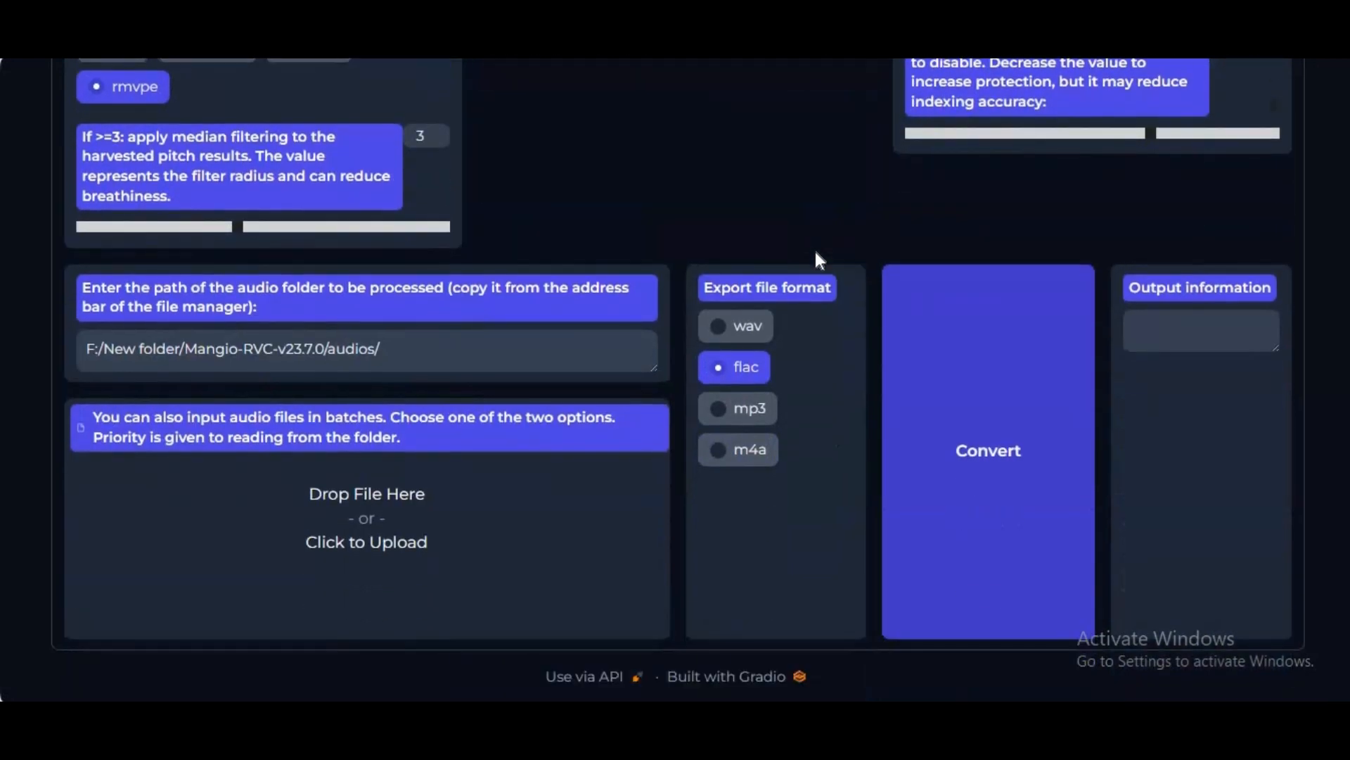
pyautogui.scroll(3)
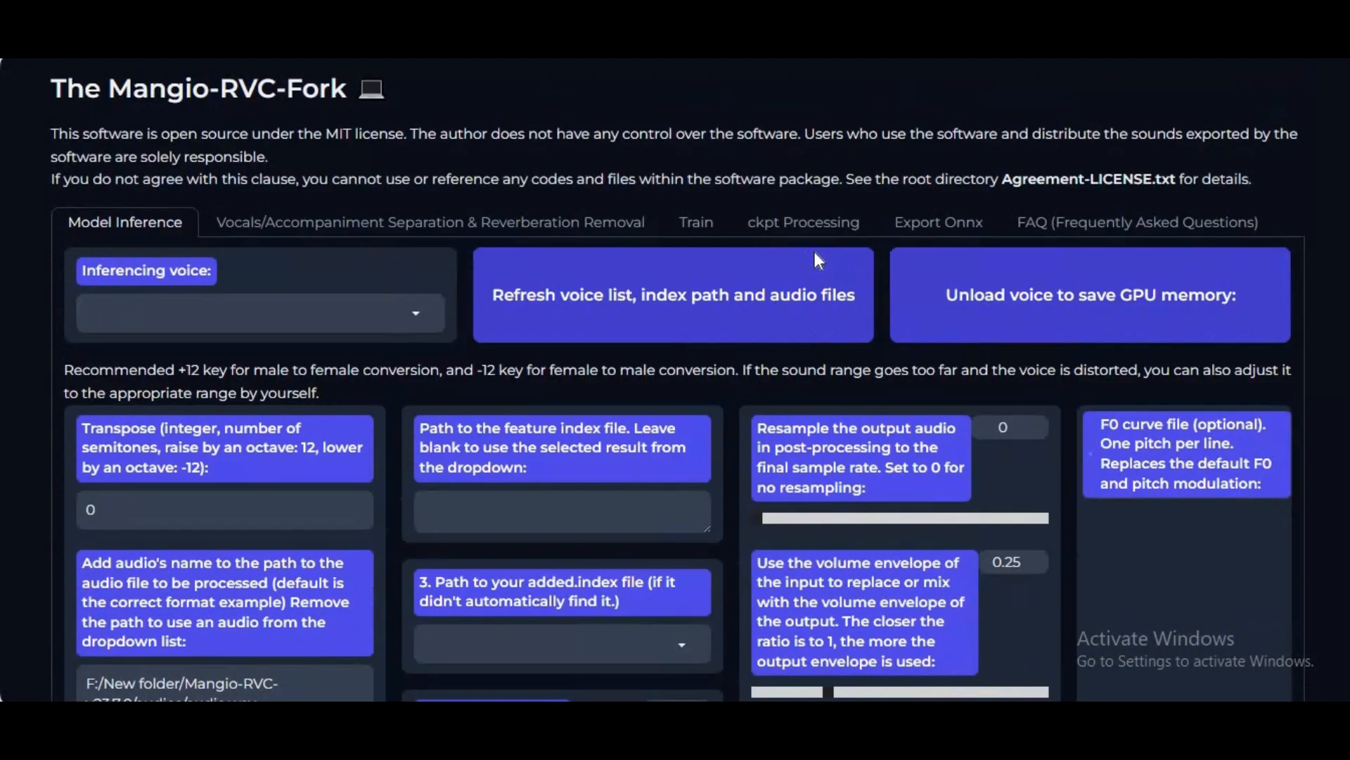
pyautogui.click(430, 222)
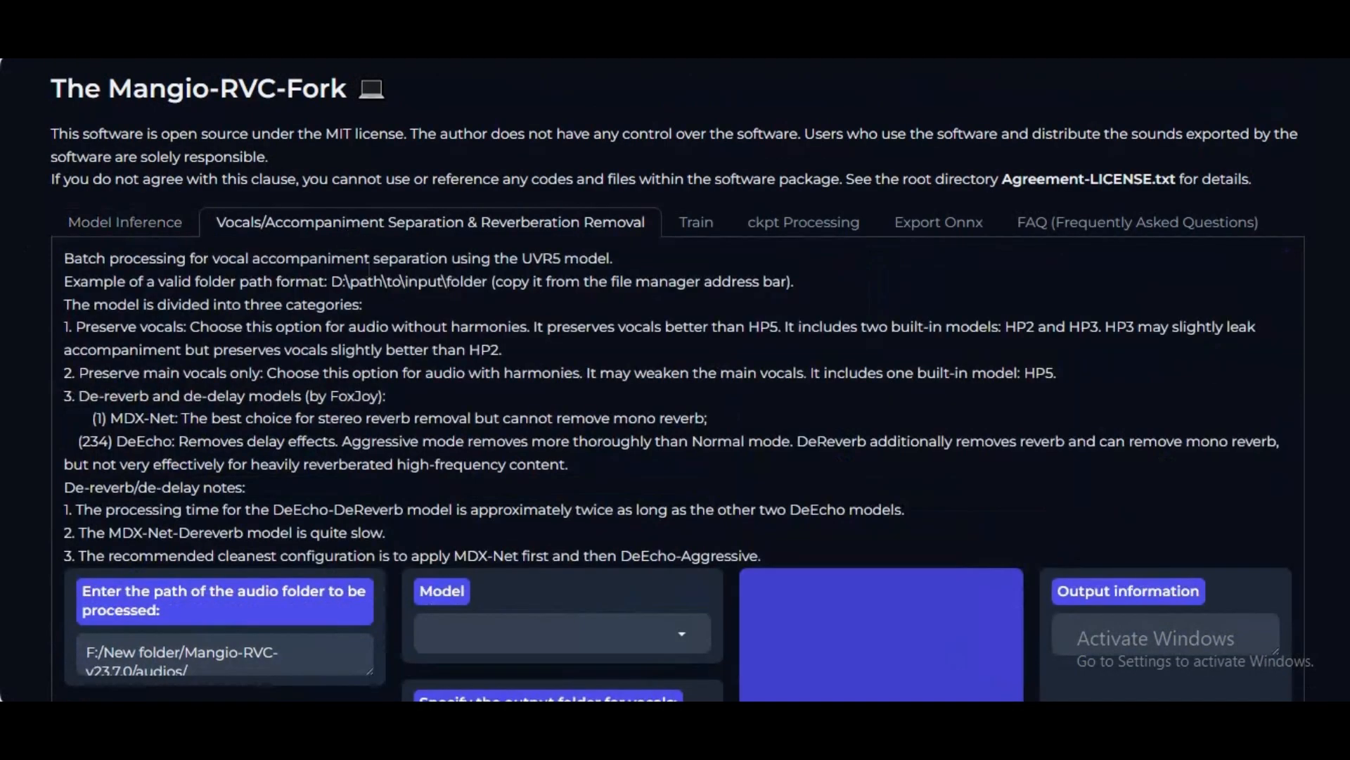
pyautogui.scroll(-3)
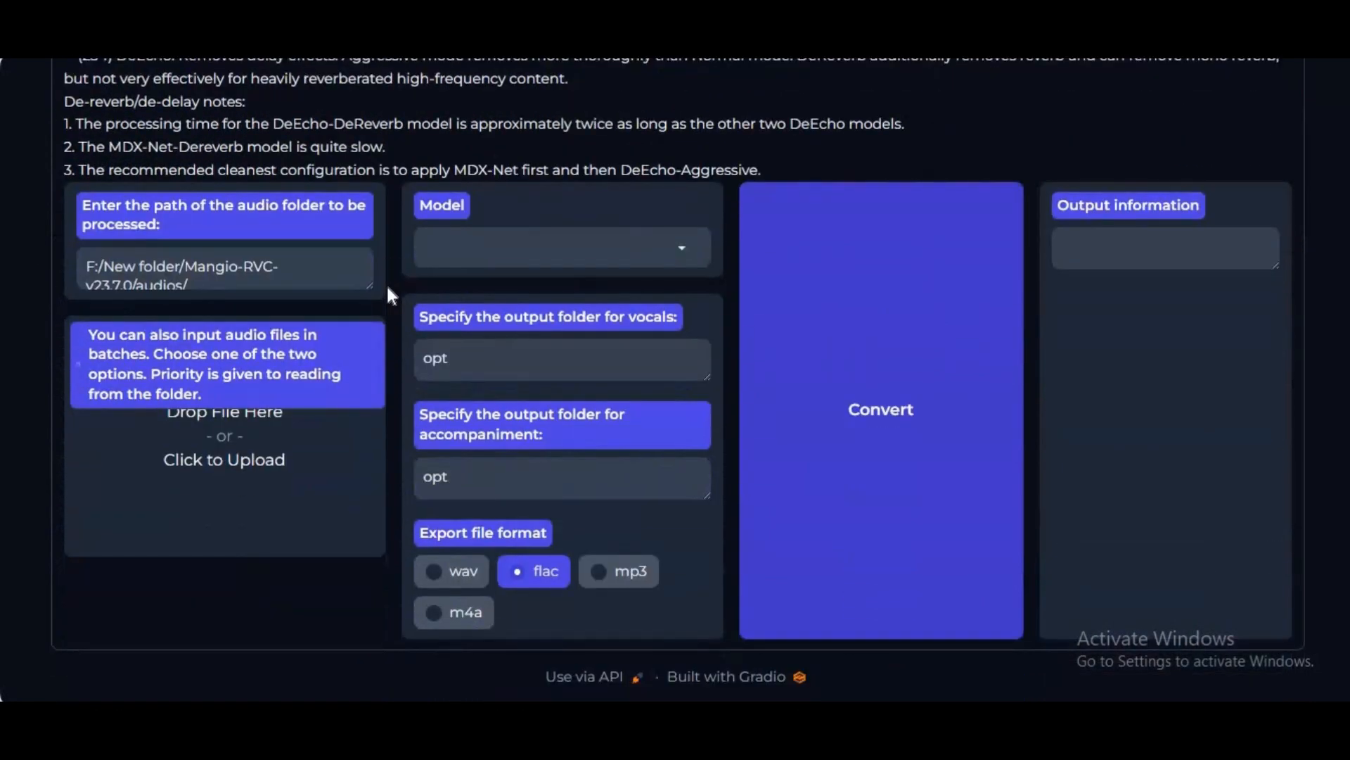
pyautogui.scroll(3)
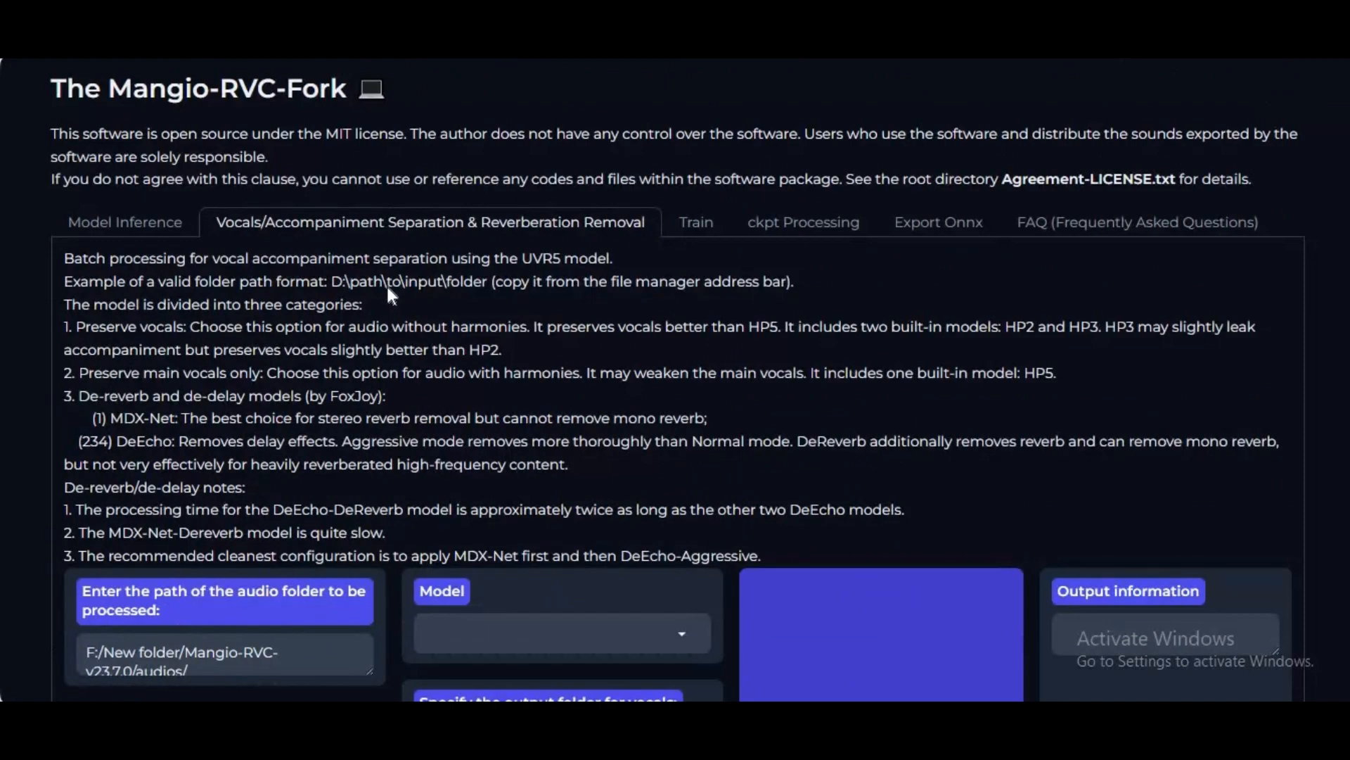
# Review the Train section's experiment, data processing and training settings, then leave it
pyautogui.click(697, 221)
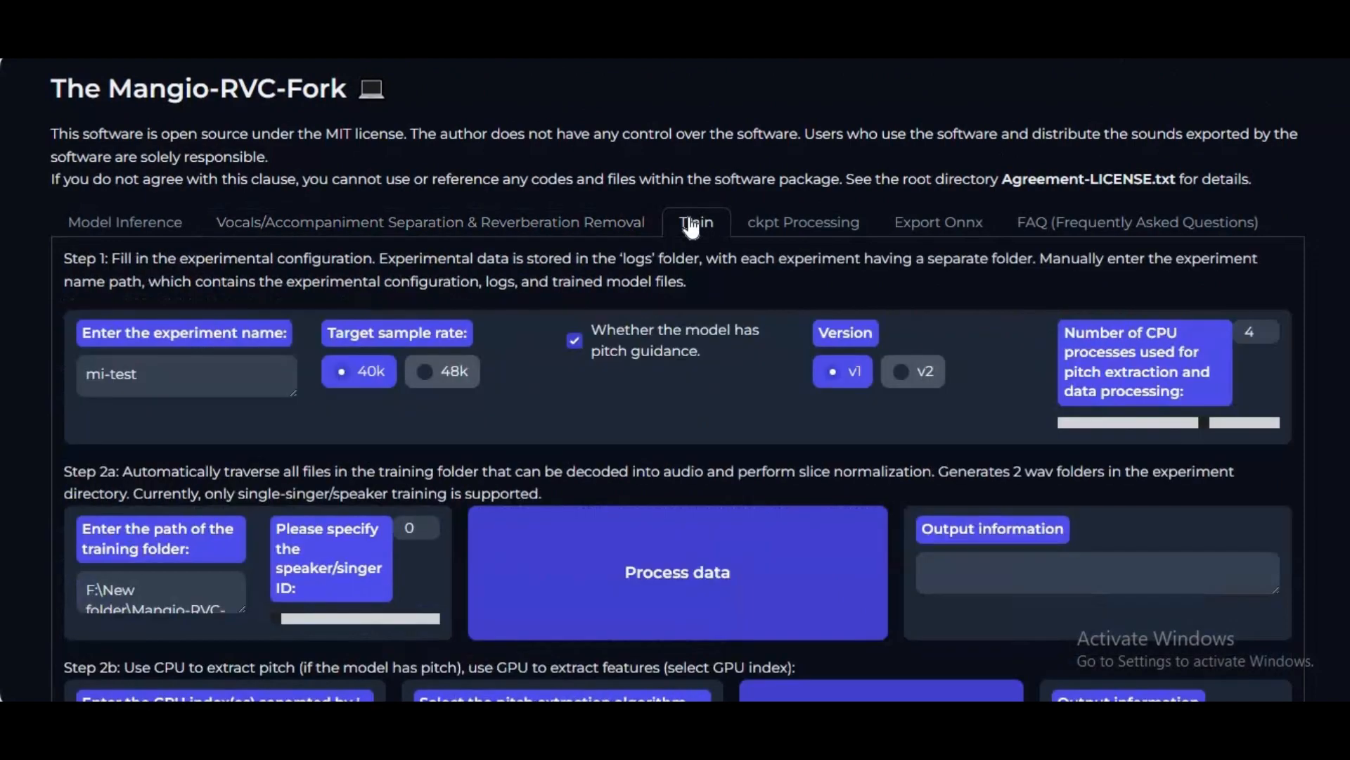
pyautogui.moveTo(661, 405)
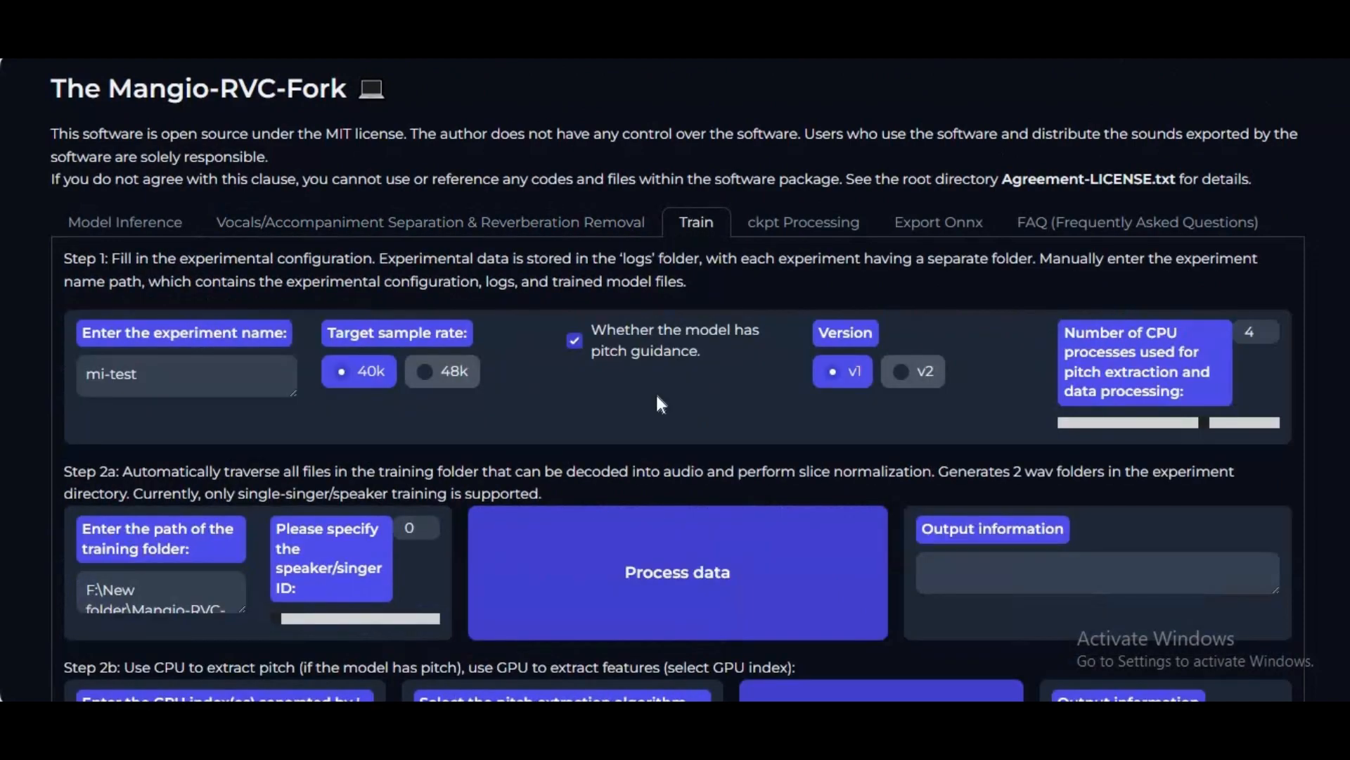
pyautogui.scroll(-3)
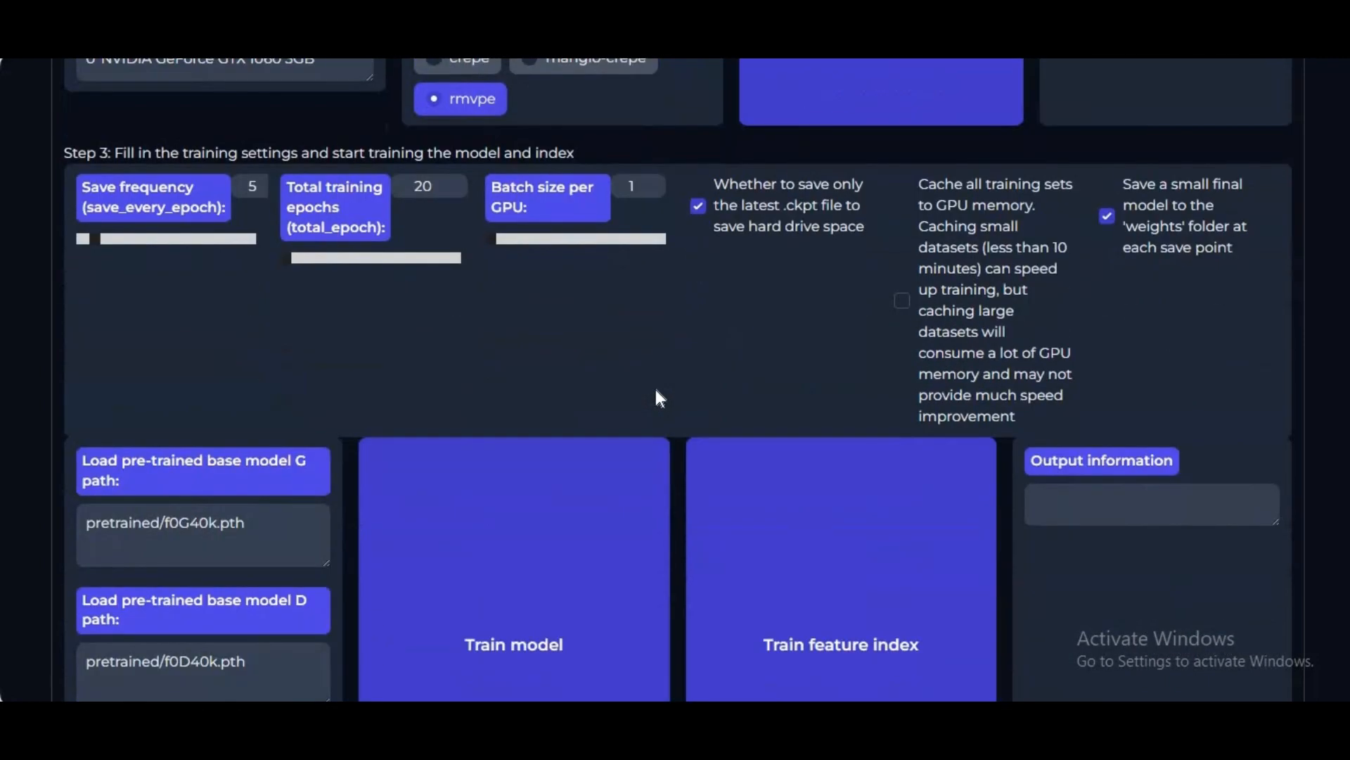
pyautogui.scroll(3)
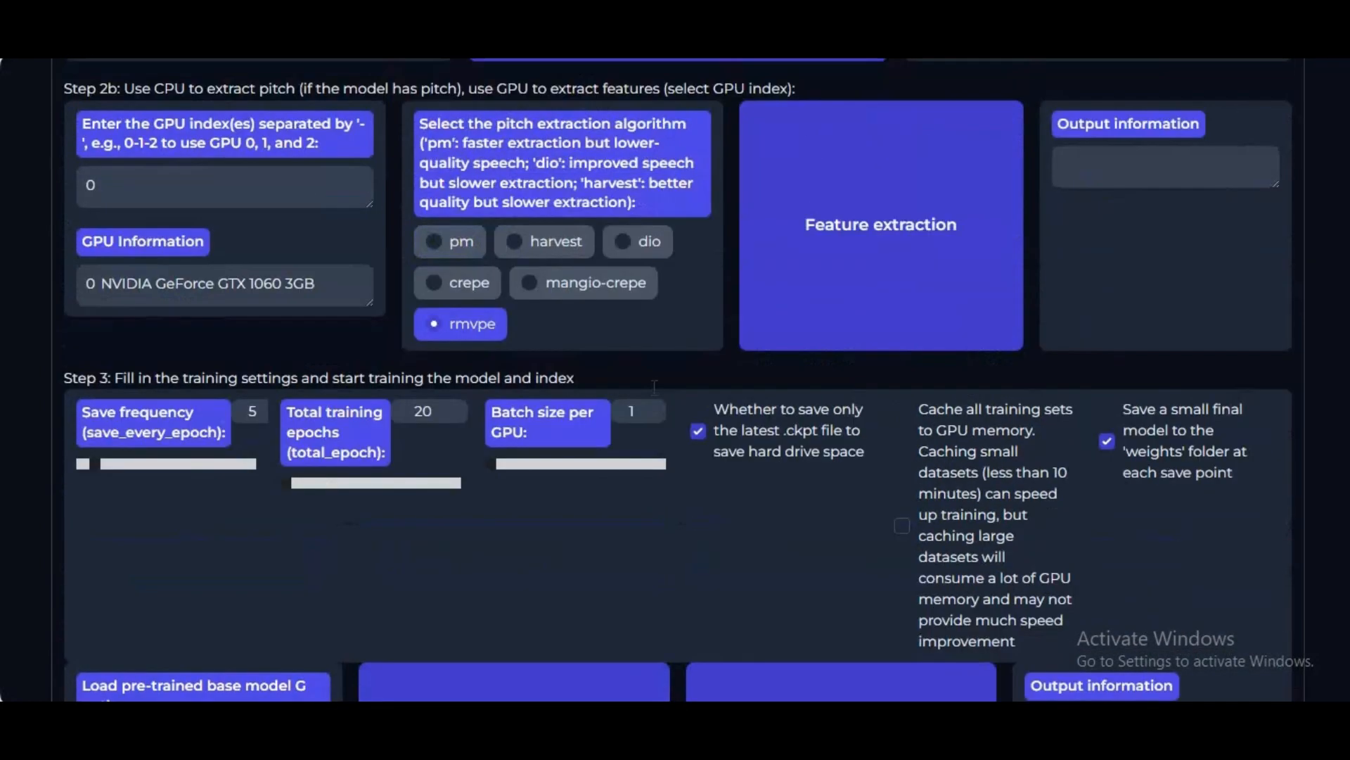
pyautogui.scroll(3)
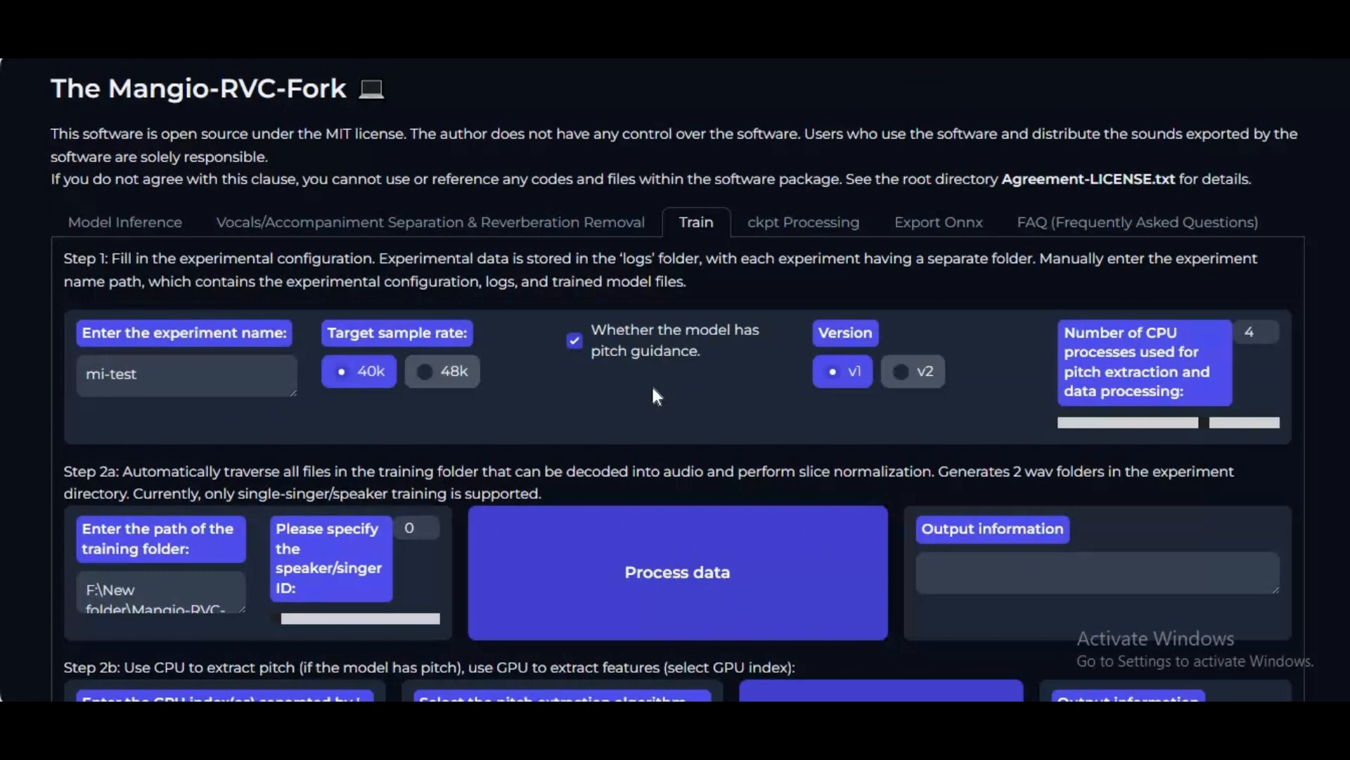
pyautogui.click(125, 222)
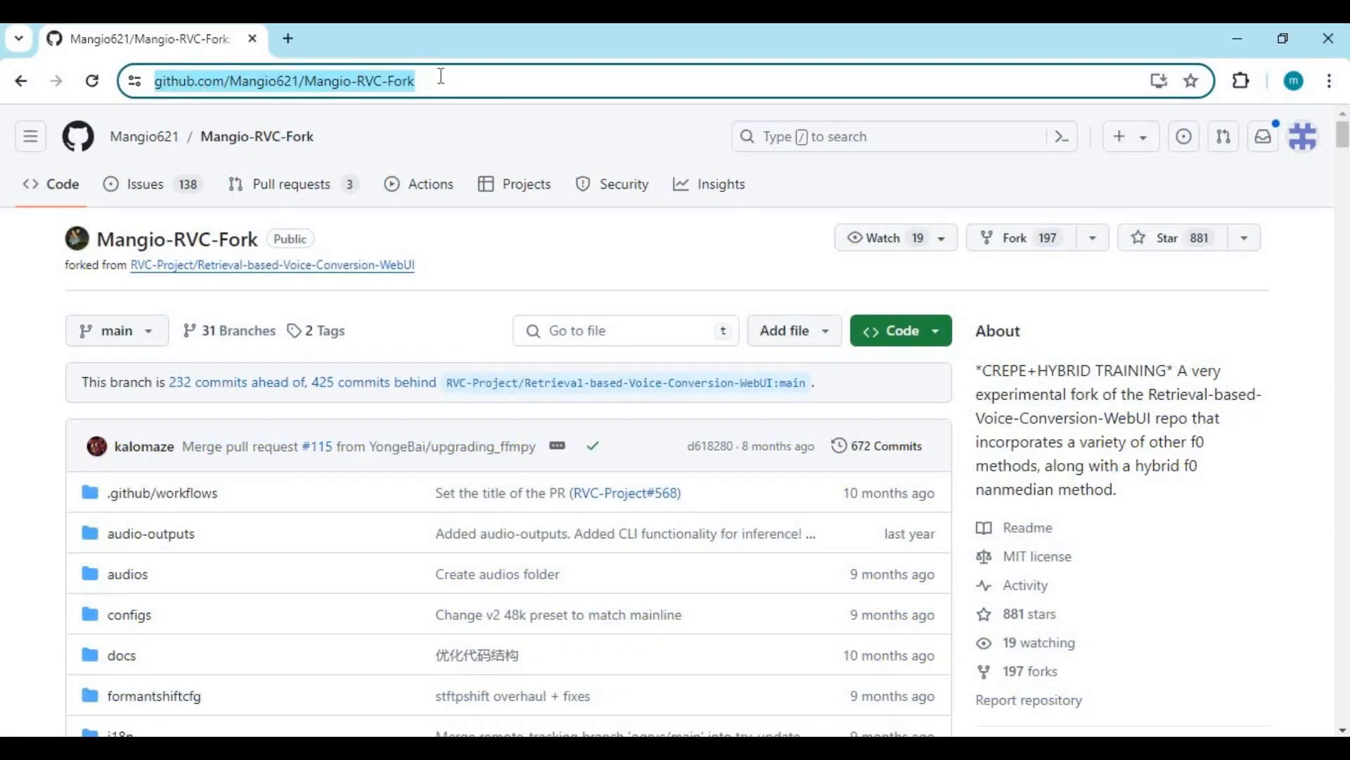
pyautogui.moveTo(853, 397)
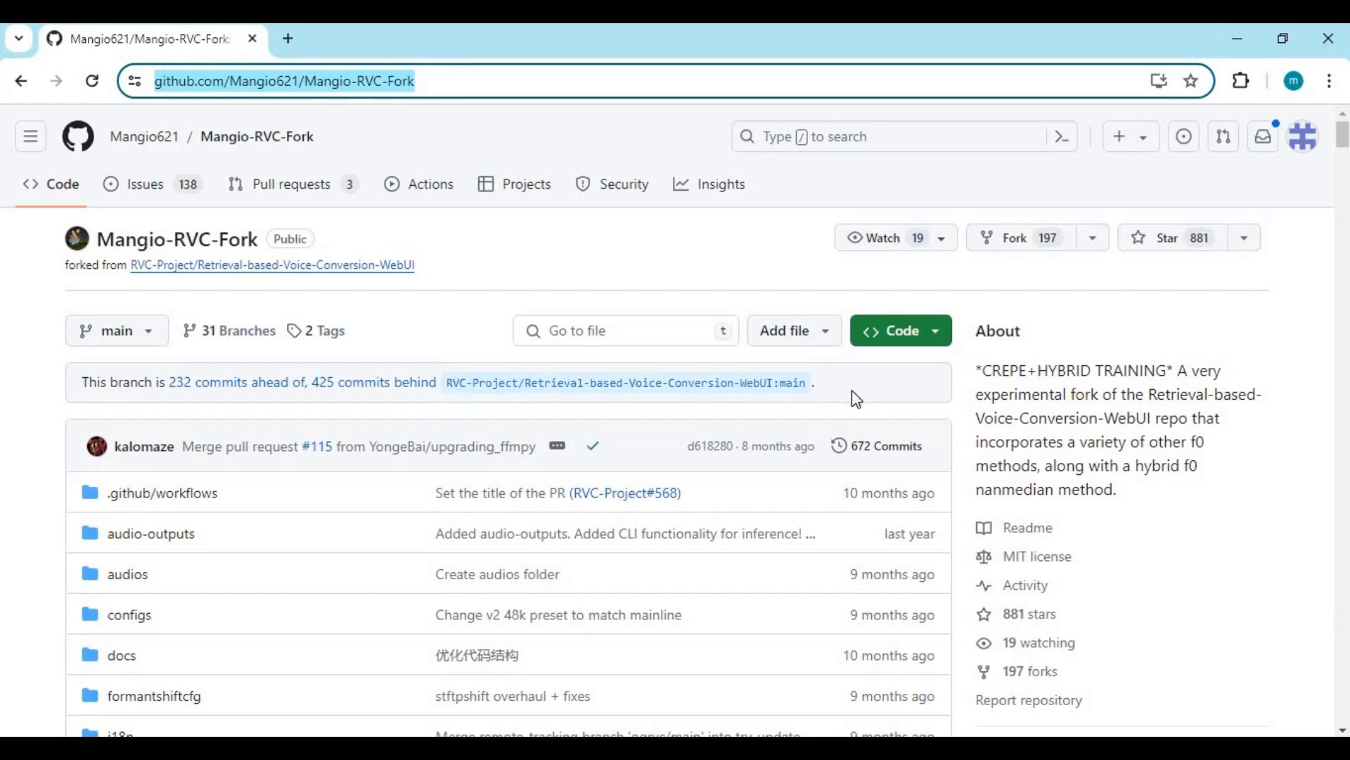
# Scroll the Mangio621/Mangio-RVC-Fork repository page through its file list to the Releases section
pyautogui.scroll(-3)
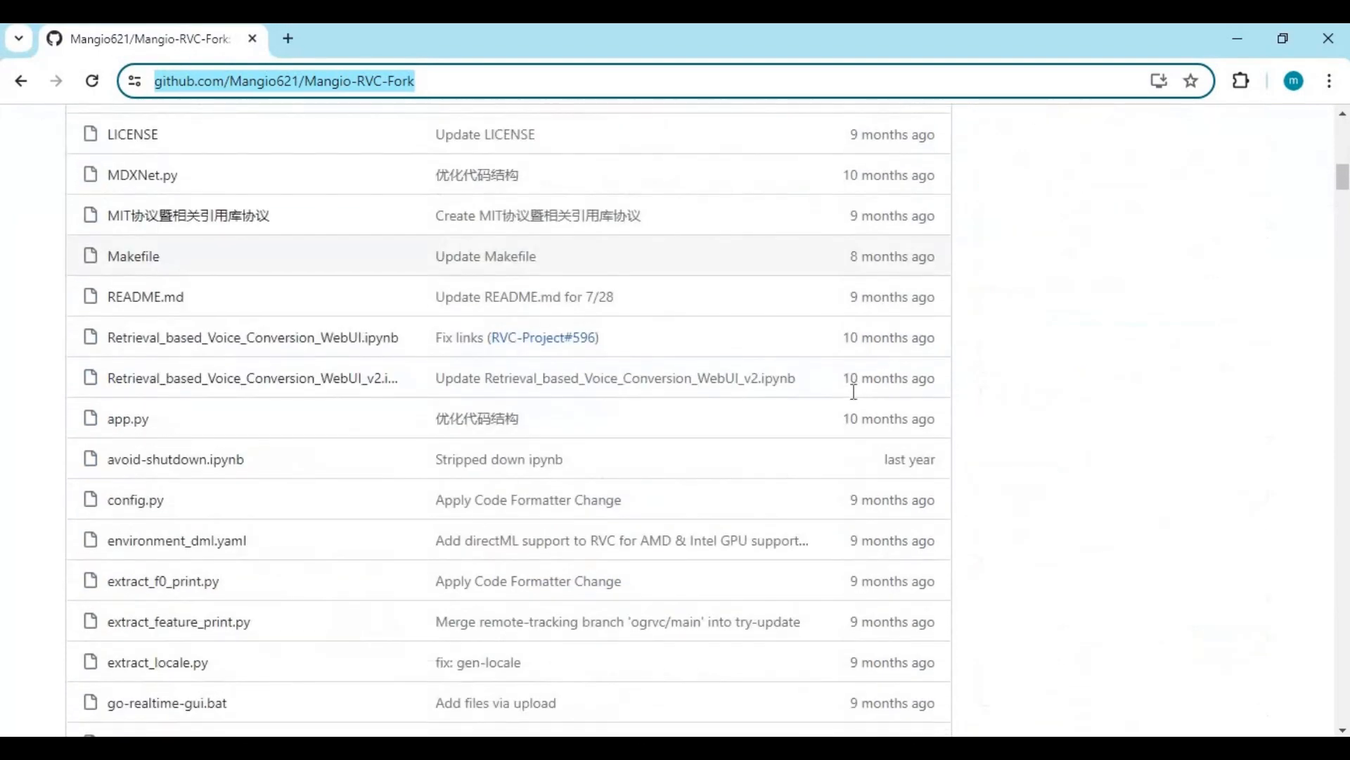
pyautogui.scroll(3)
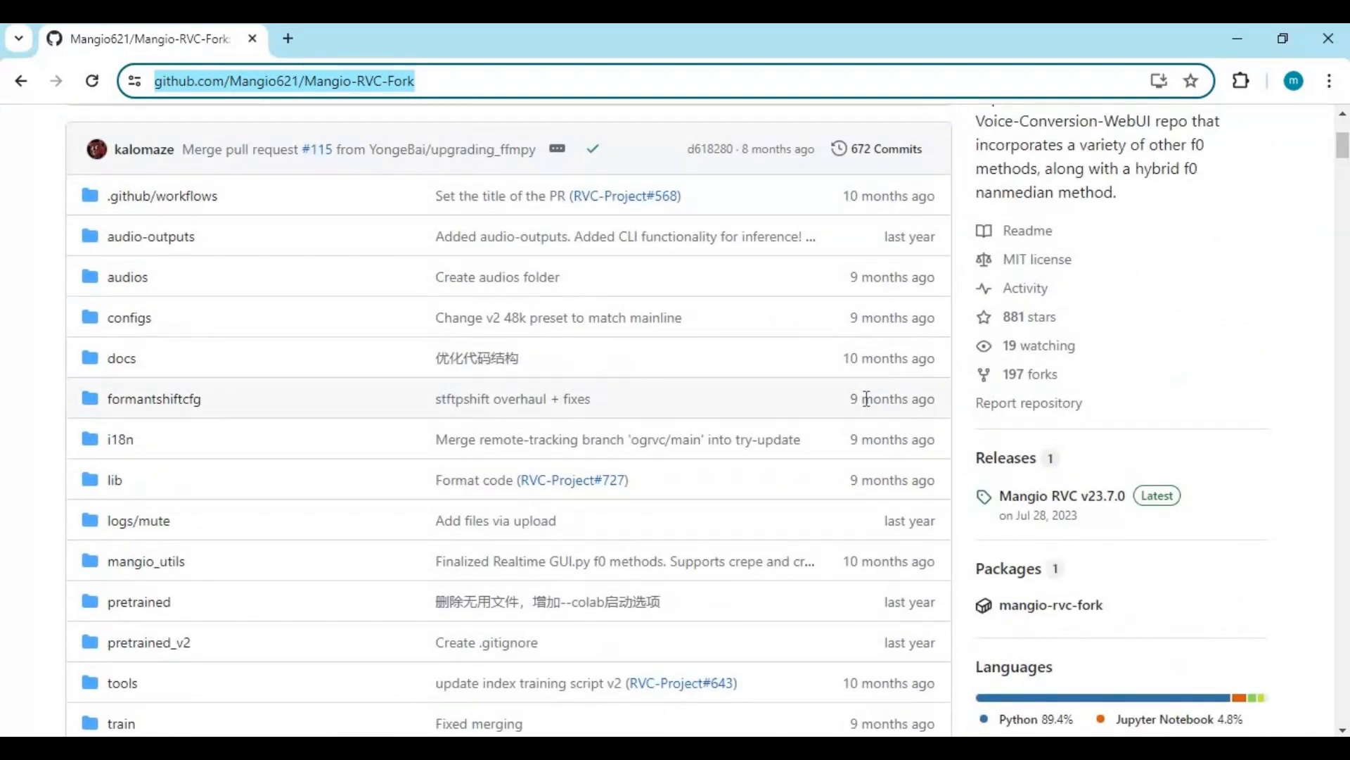
pyautogui.scroll(3)
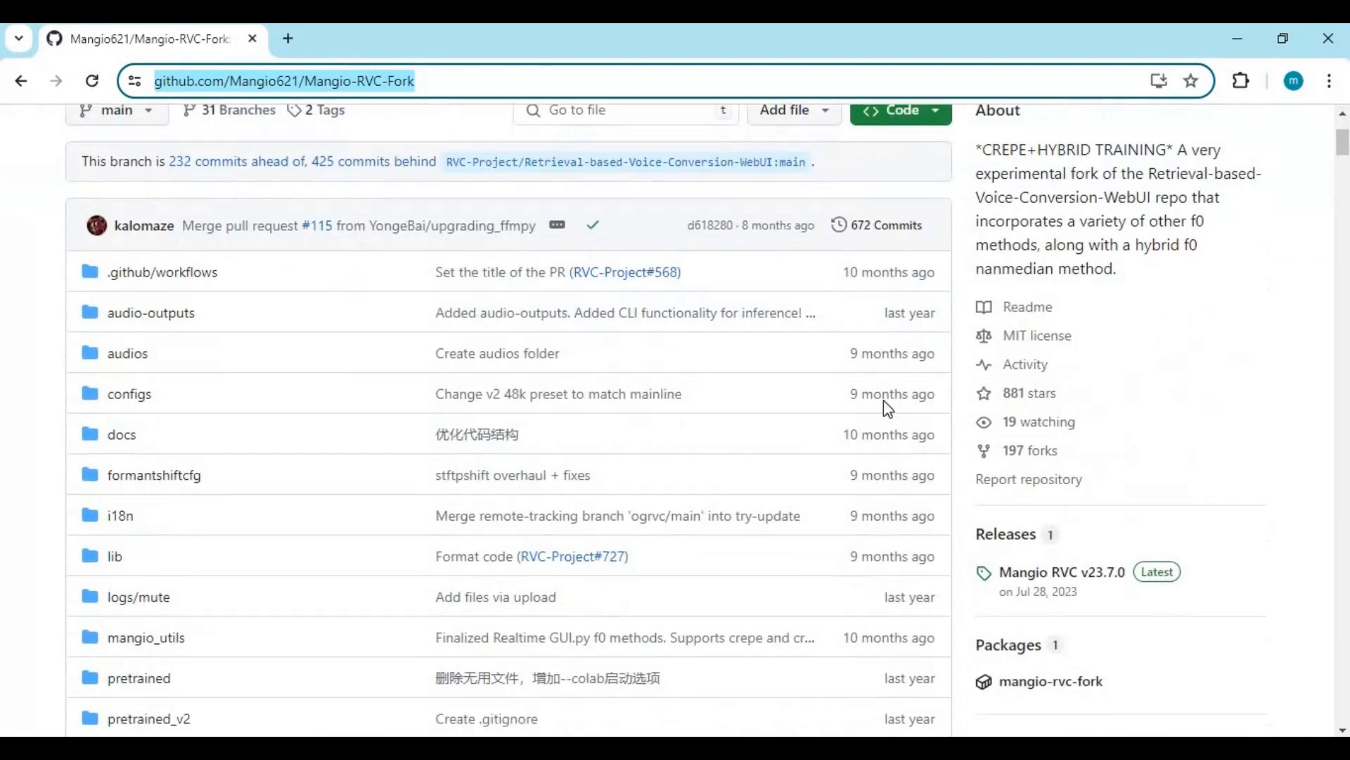
pyautogui.scroll(-3)
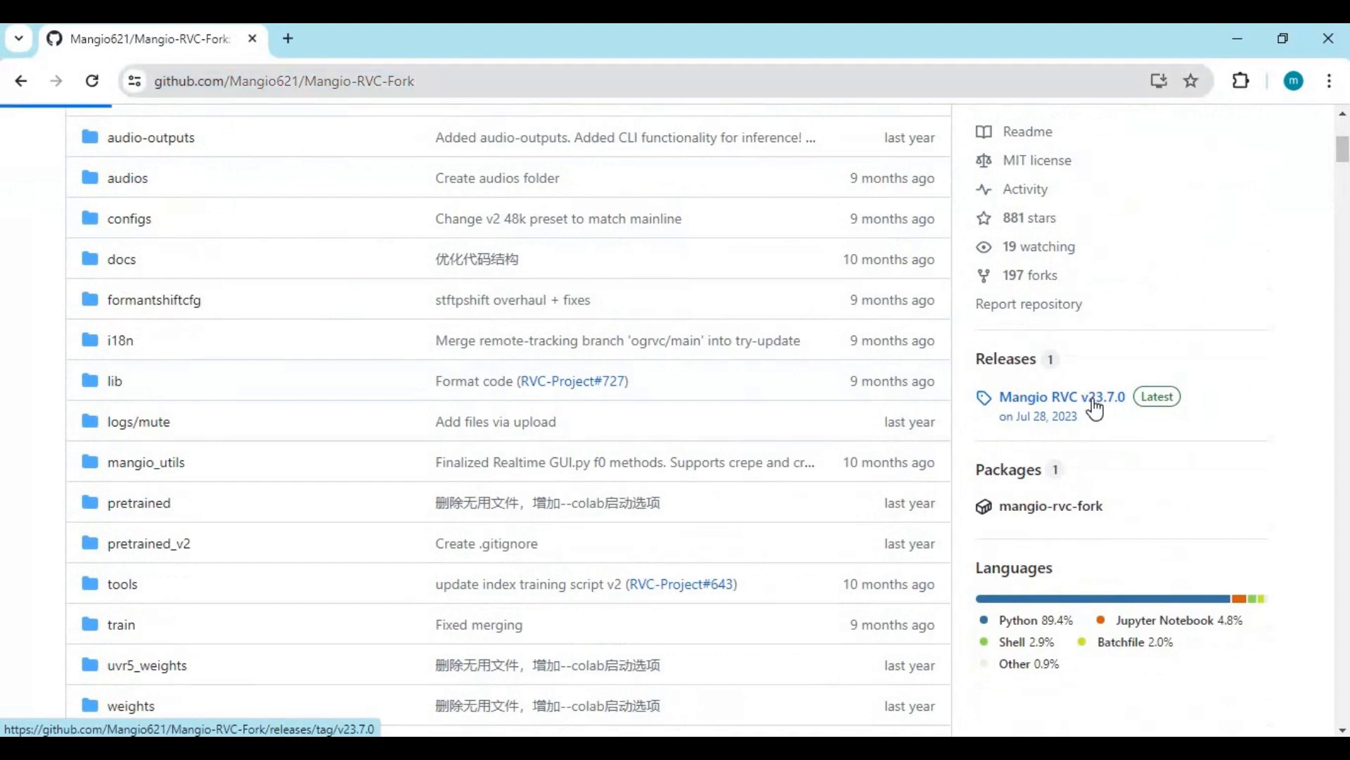
# Download INSTALL_Mangio-RVC-v23.7.0_INFER_TRAIN.bat from the release assets and show it in the Rvc folder
pyautogui.click(1062, 397)
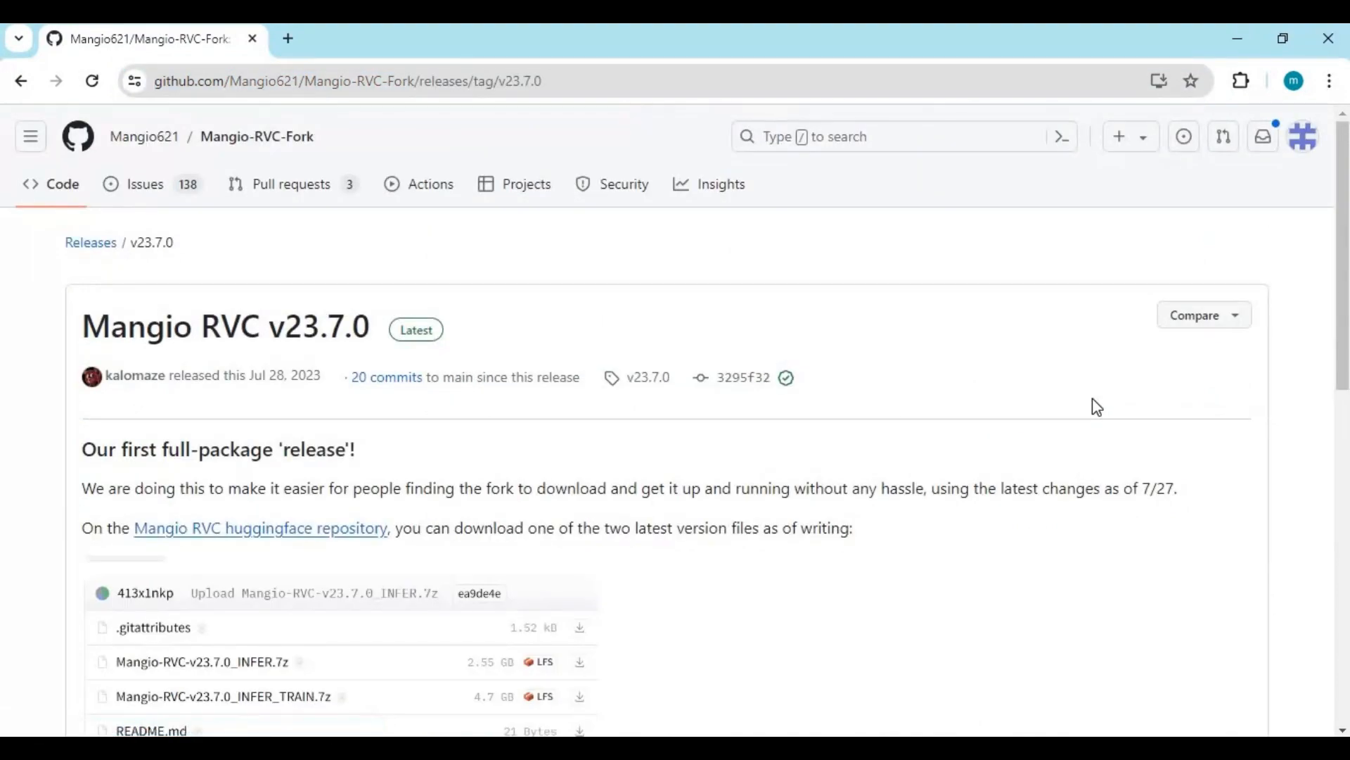
pyautogui.scroll(-3)
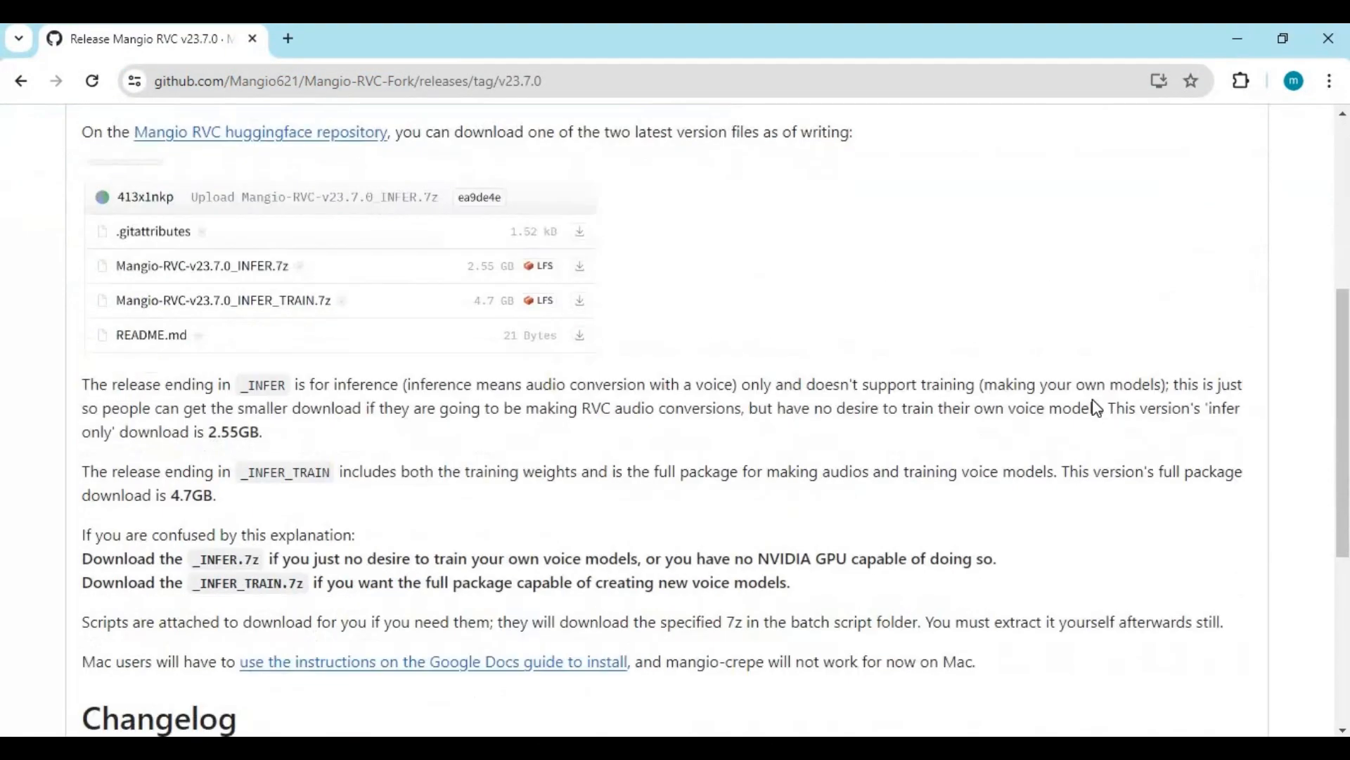
pyautogui.scroll(-3)
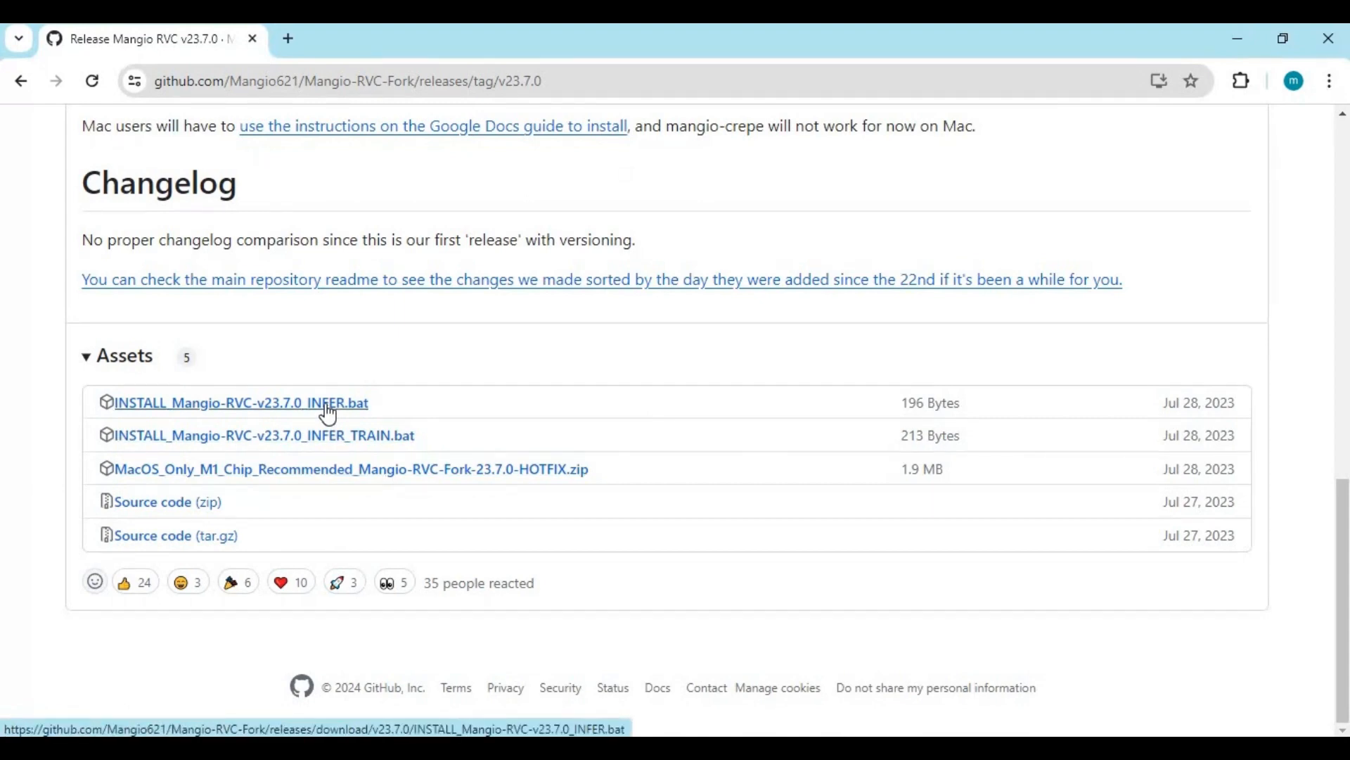
pyautogui.moveTo(358, 435)
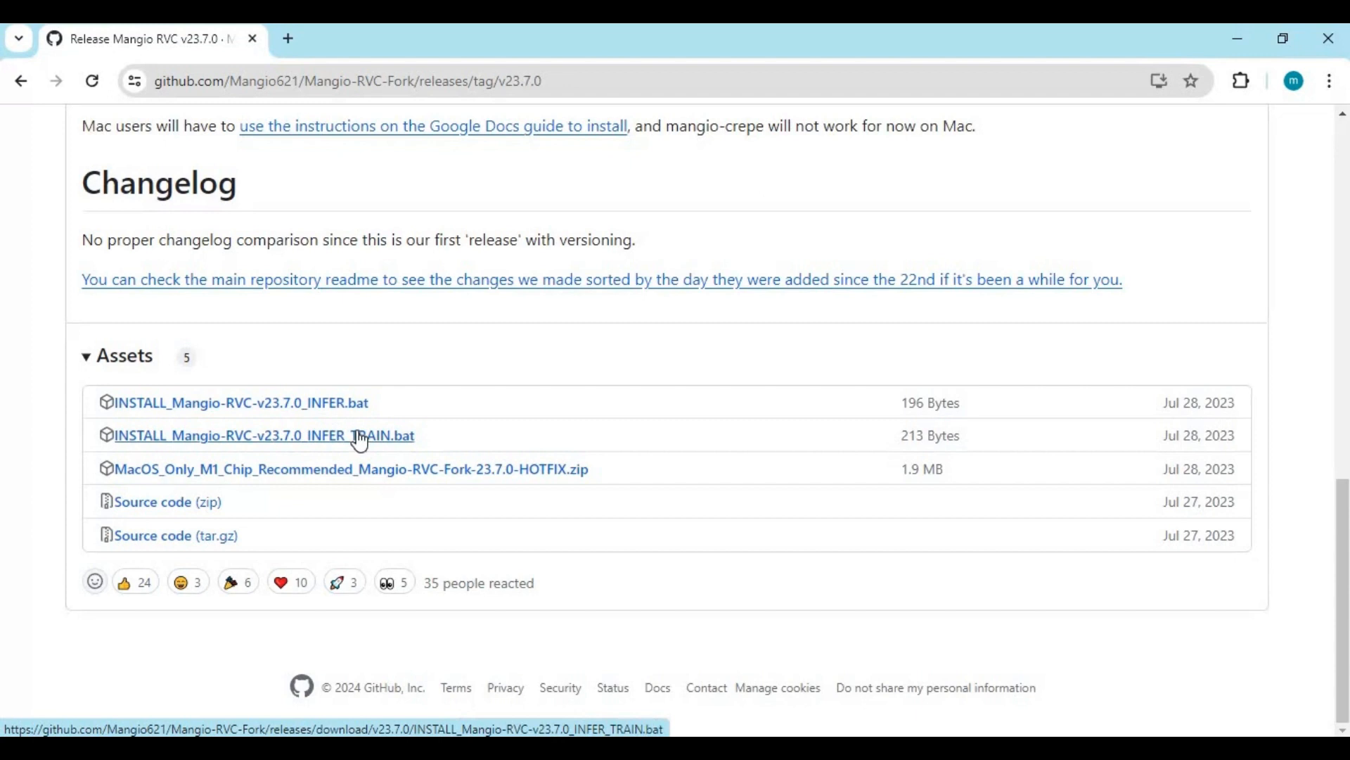
pyautogui.moveTo(383, 470)
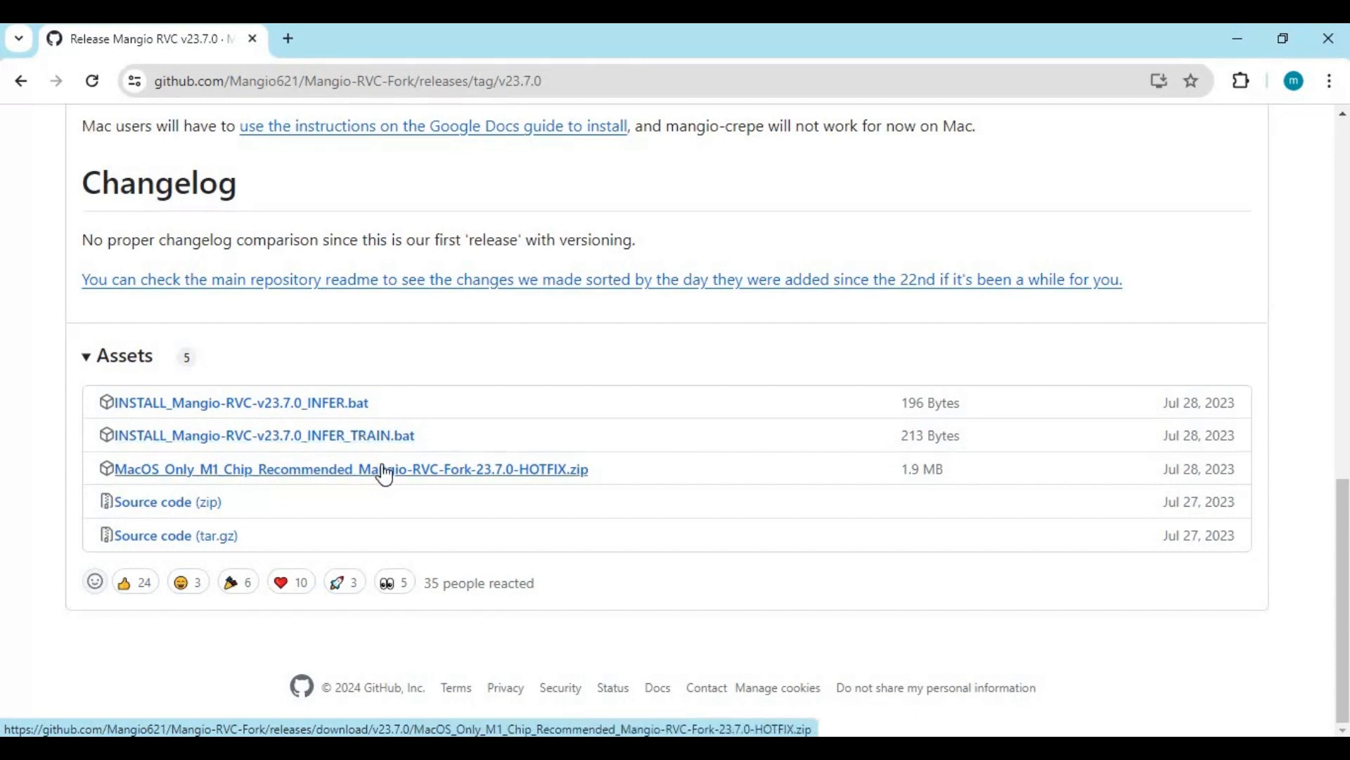
pyautogui.moveTo(309, 447)
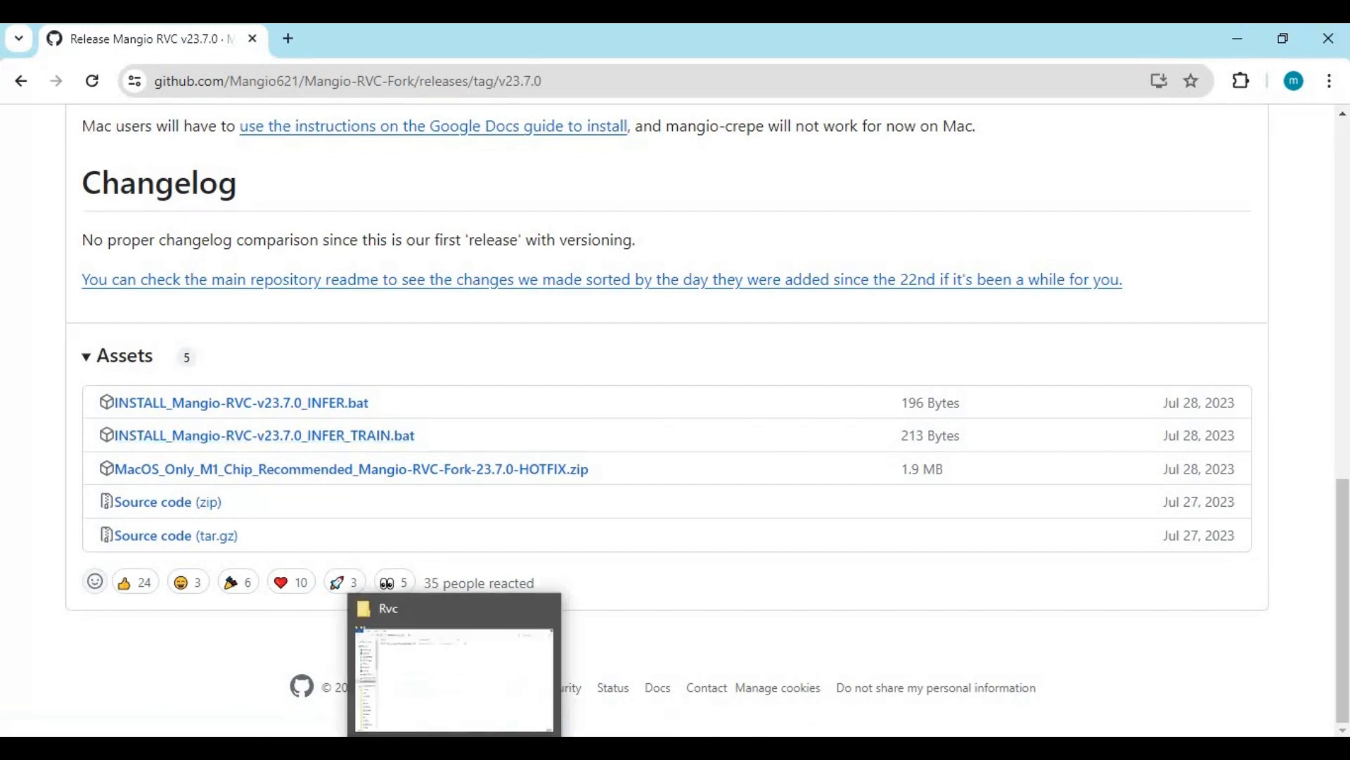
pyautogui.click(451, 667)
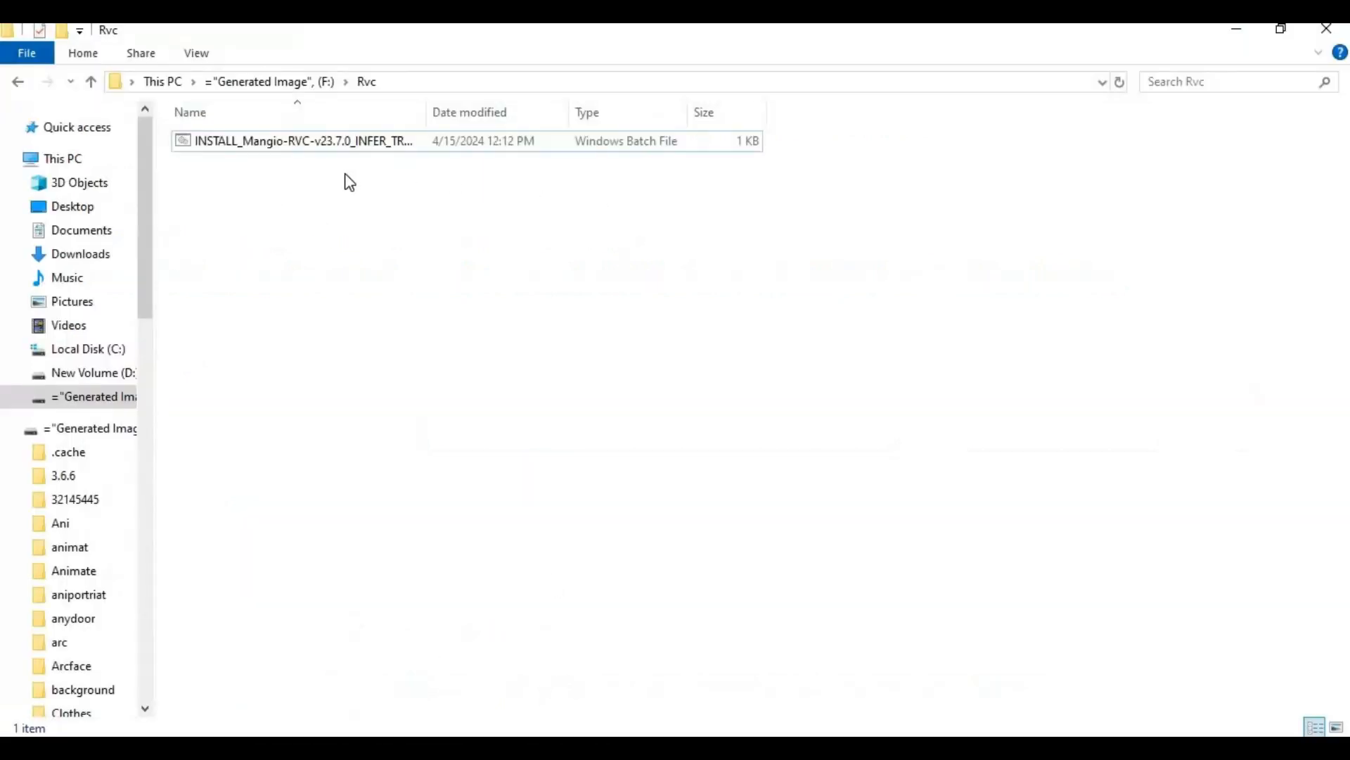
pyautogui.moveTo(482, 293)
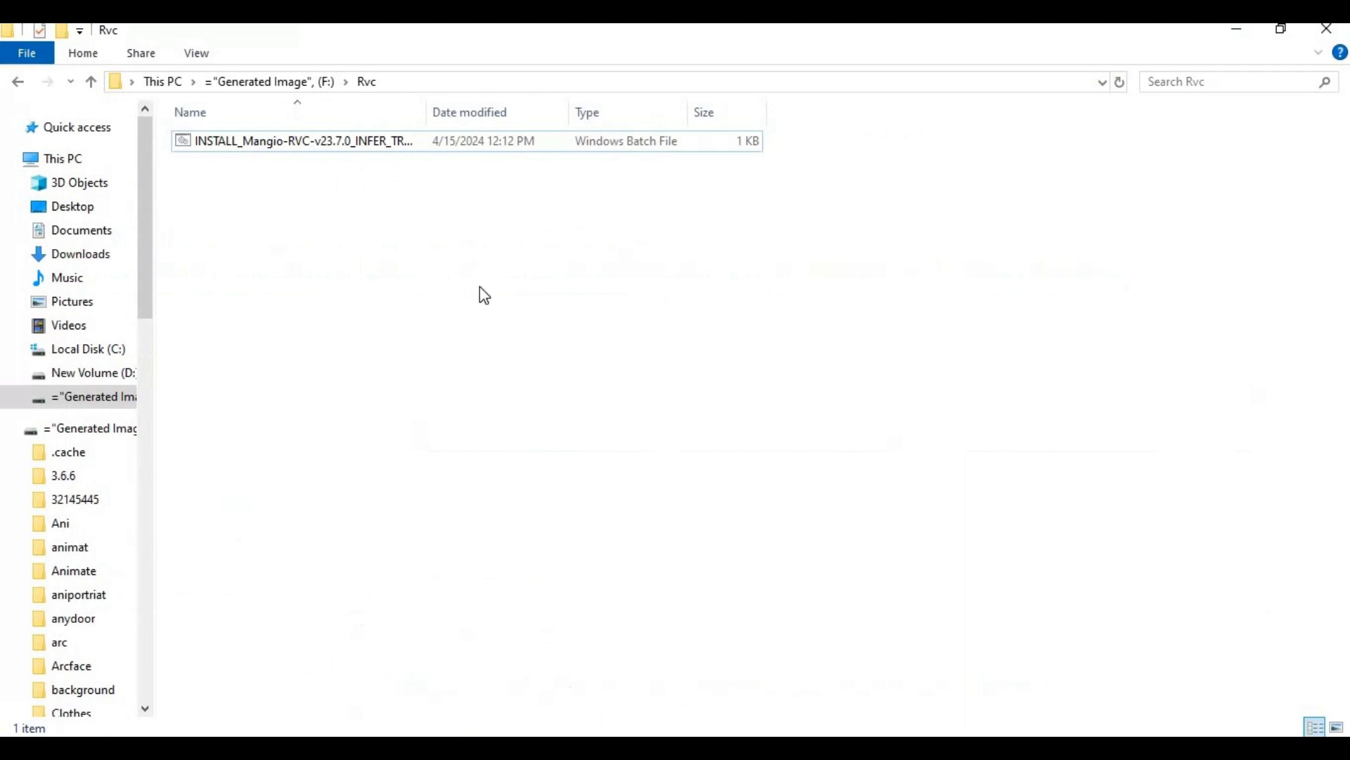
pyautogui.moveTo(327, 150)
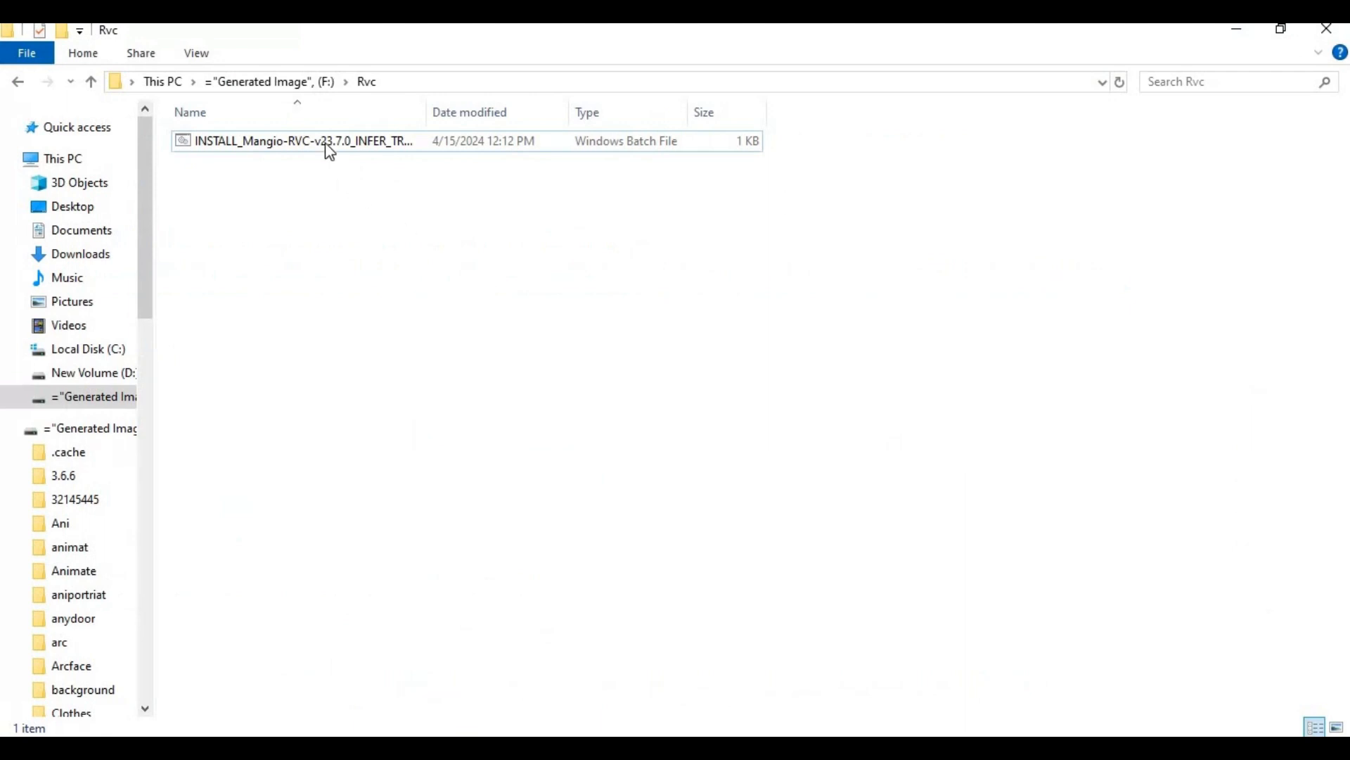
# Run the INSTALL batch file so bitsadmin downloads the 4.37 GB INFER_TRAIN.7z archive
pyautogui.doubleClick(301, 140)
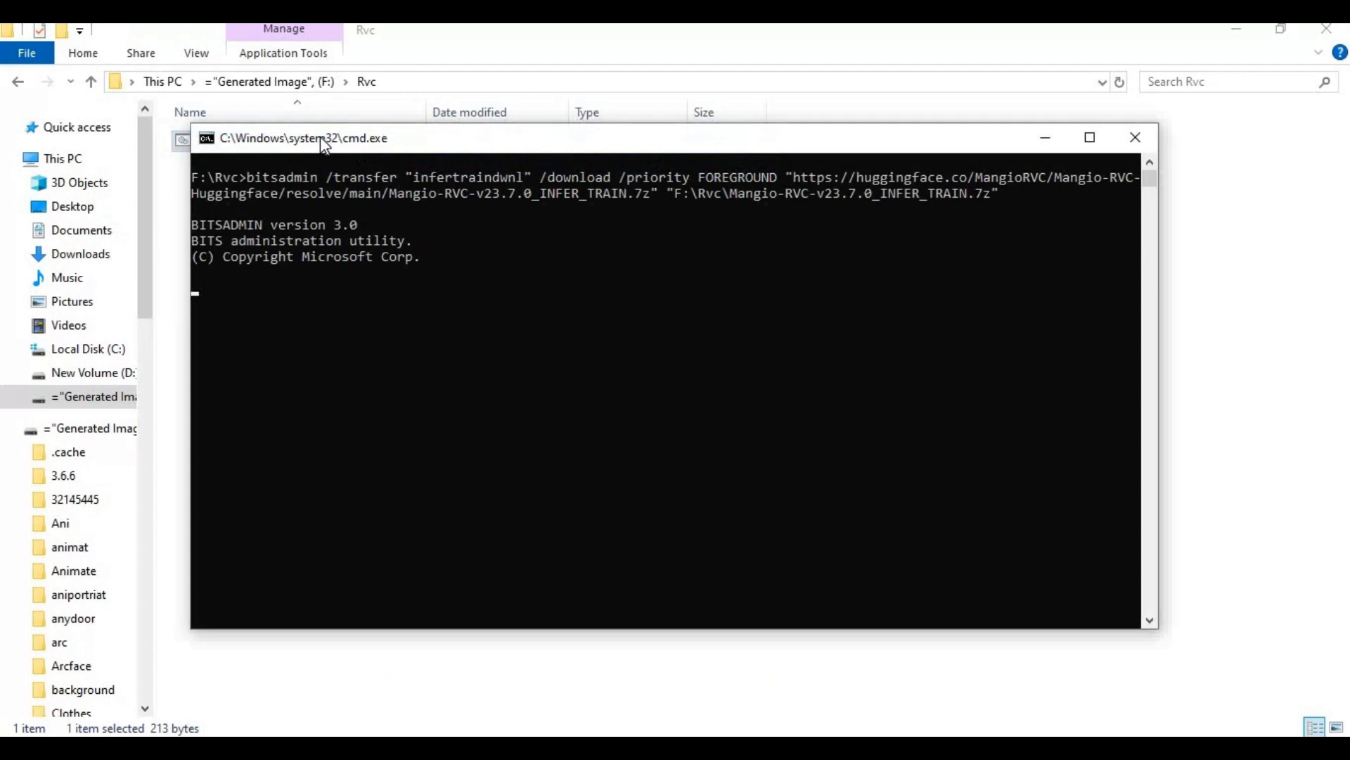
pyautogui.moveTo(789, 451)
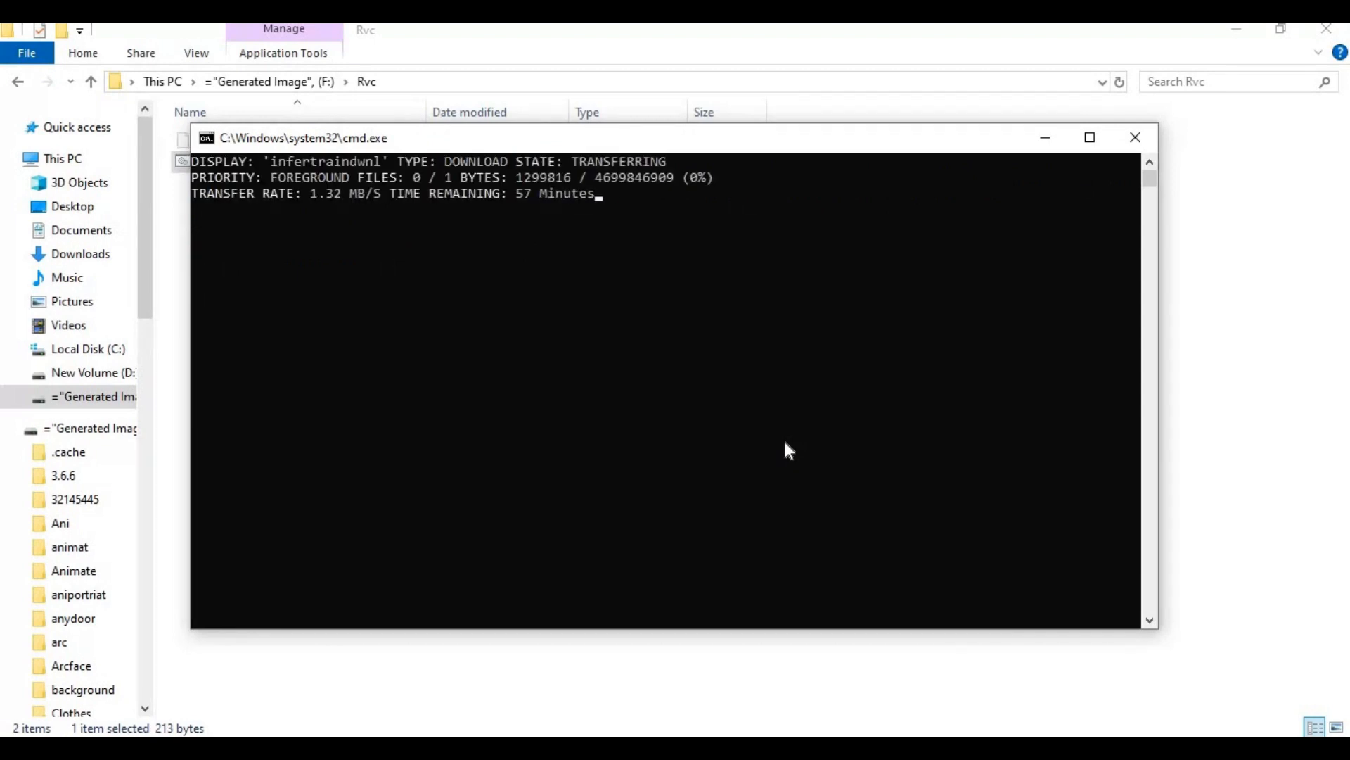
pyautogui.click(1136, 136)
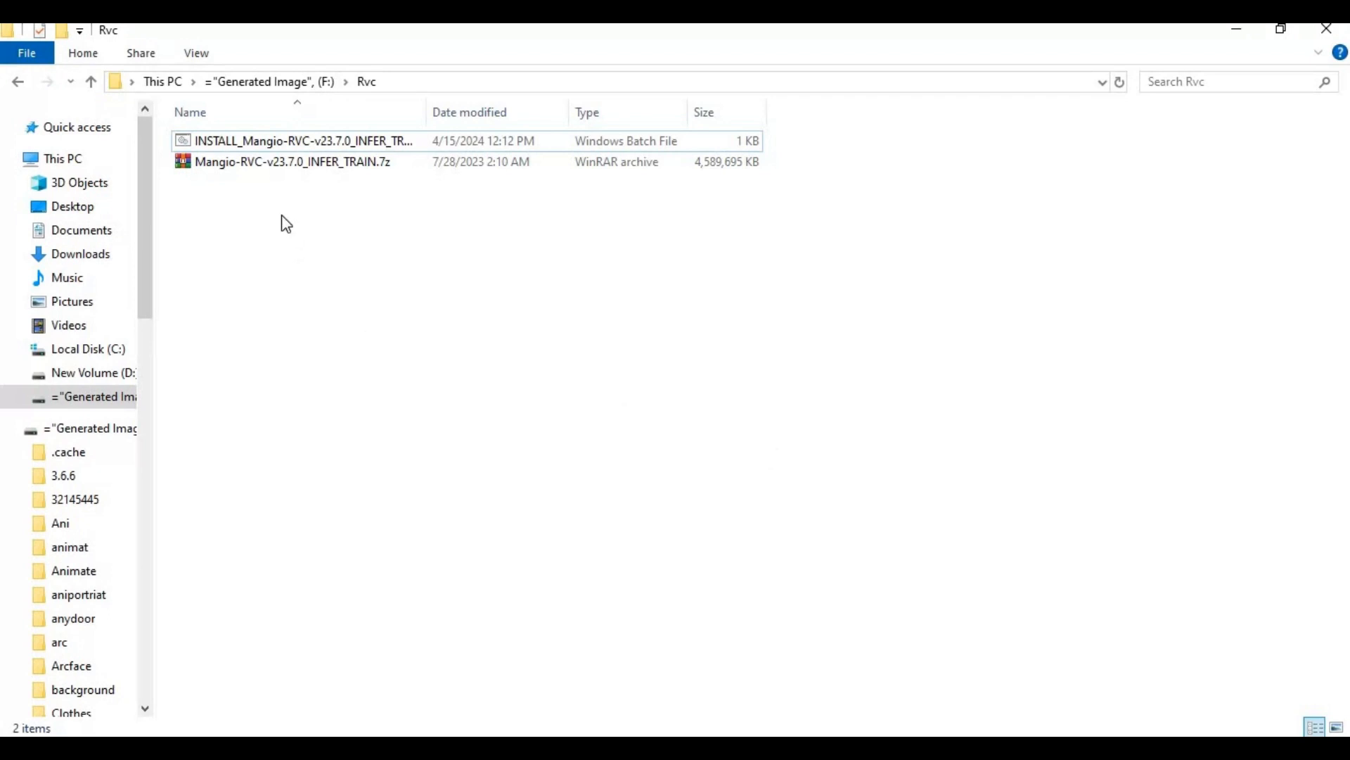
# Extract Mangio-RVC-v23.7.0_INFER_TRAIN.7z here with 7-Zip
pyautogui.rightClick(292, 162)
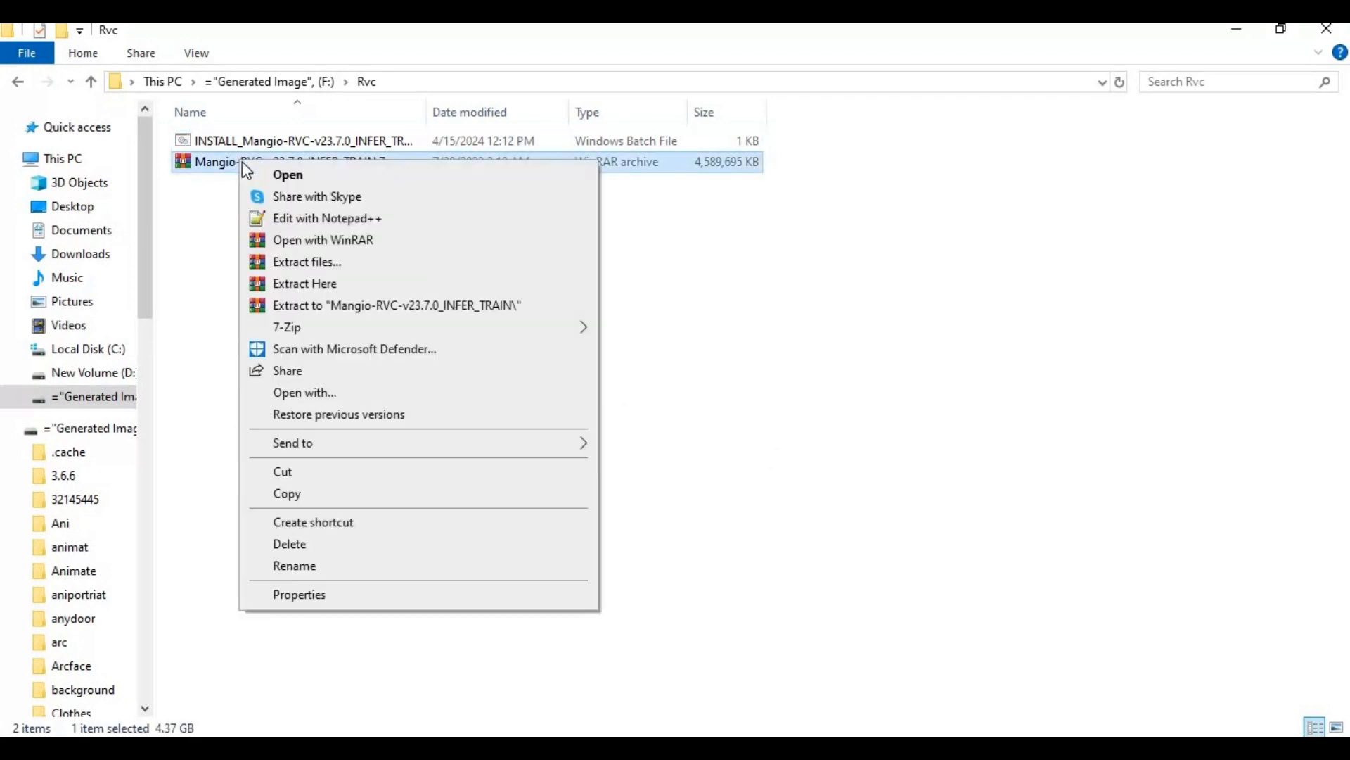
pyautogui.moveTo(607, 368)
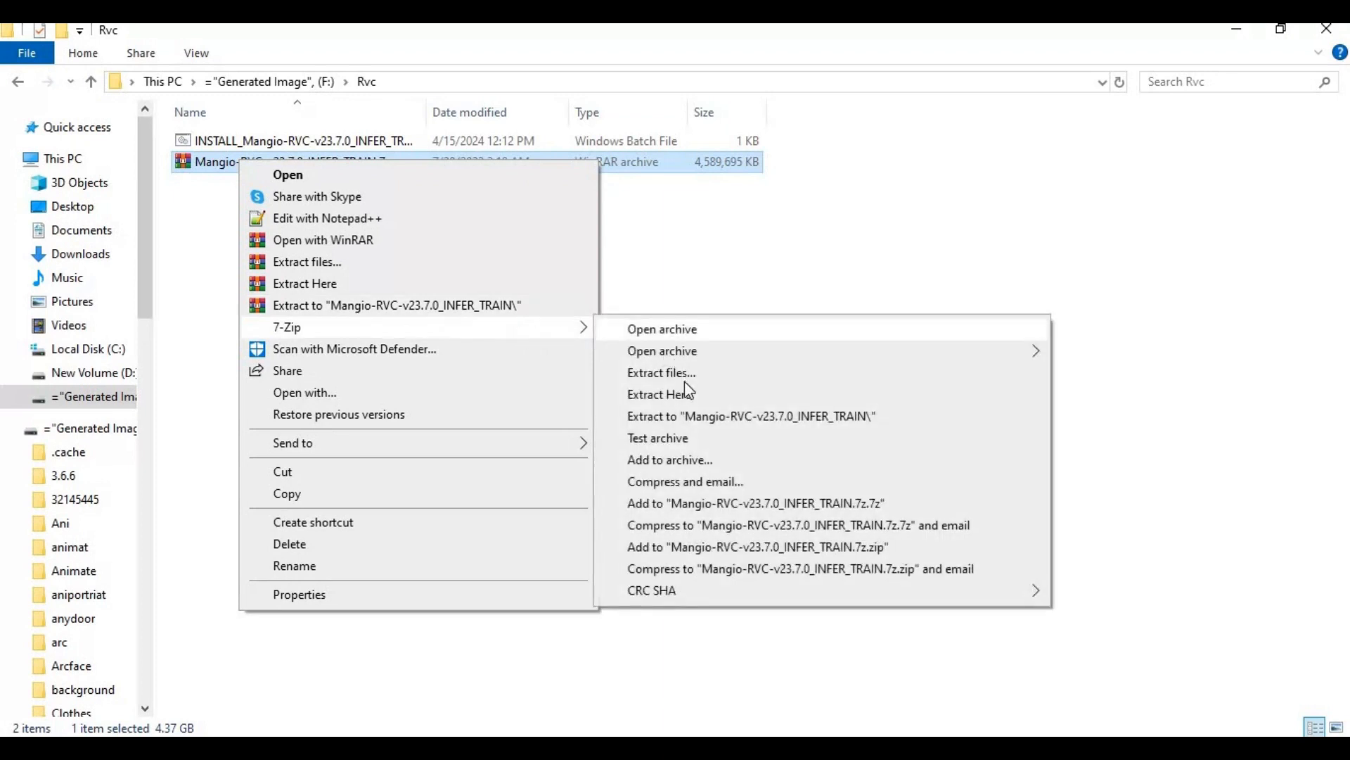
pyautogui.click(661, 394)
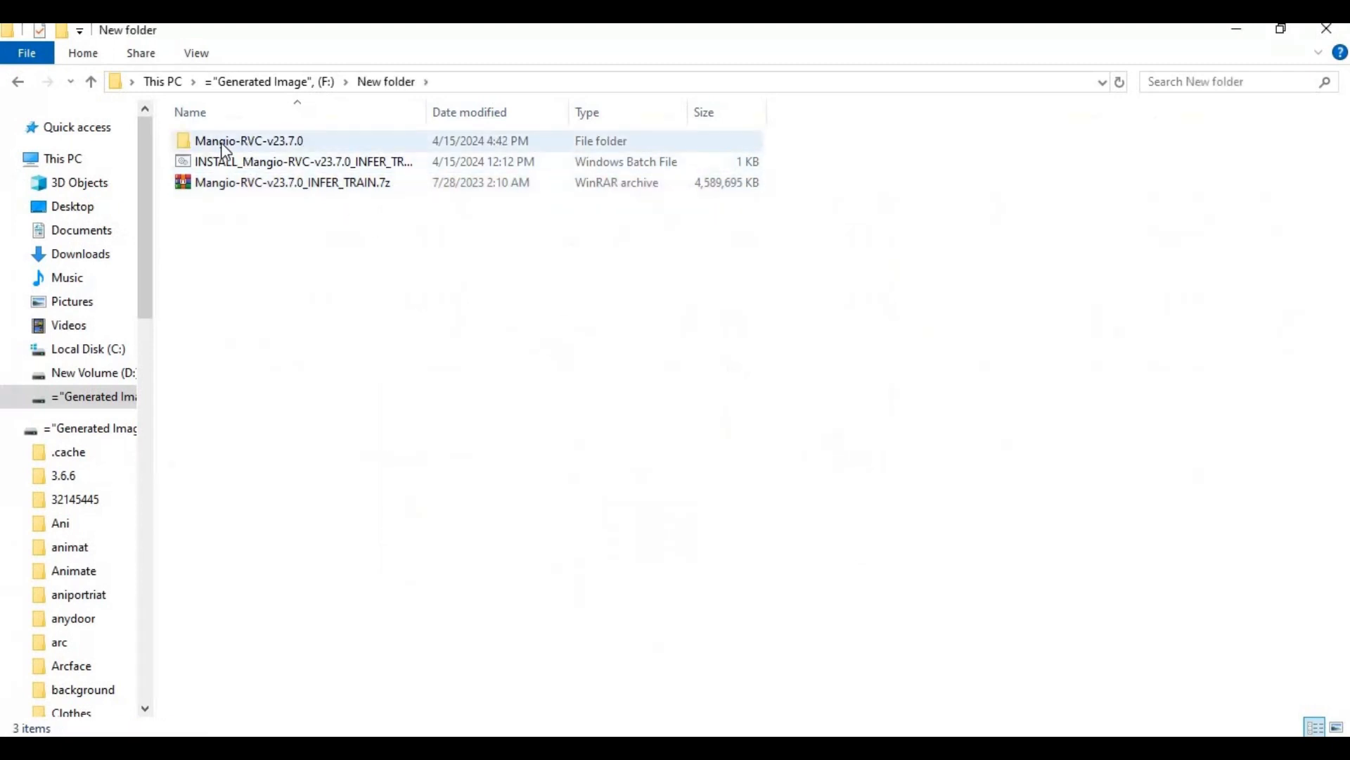
# Run go-web.bat from the Mangio-RVC-v23.7.0 folder to launch the web UI at localhost:7897
pyautogui.doubleClick(249, 140)
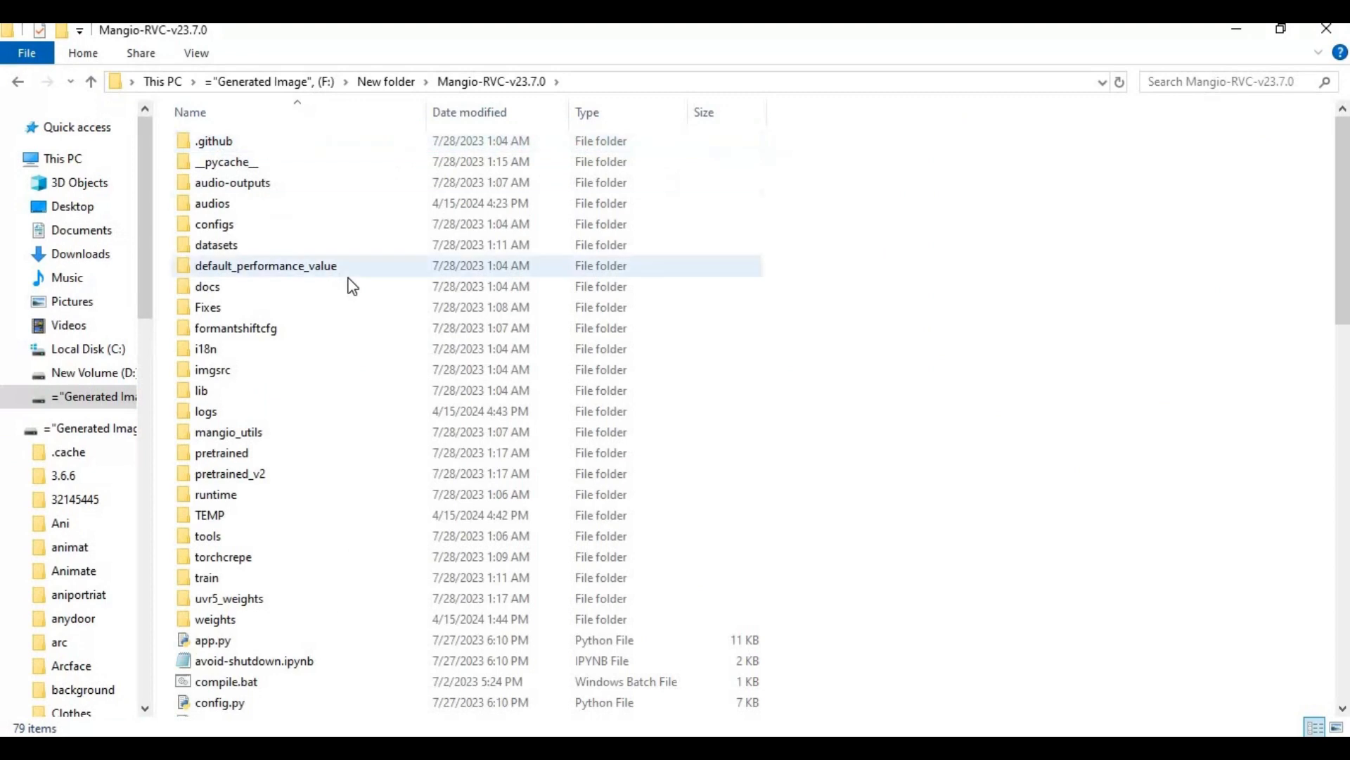
pyautogui.scroll(-3)
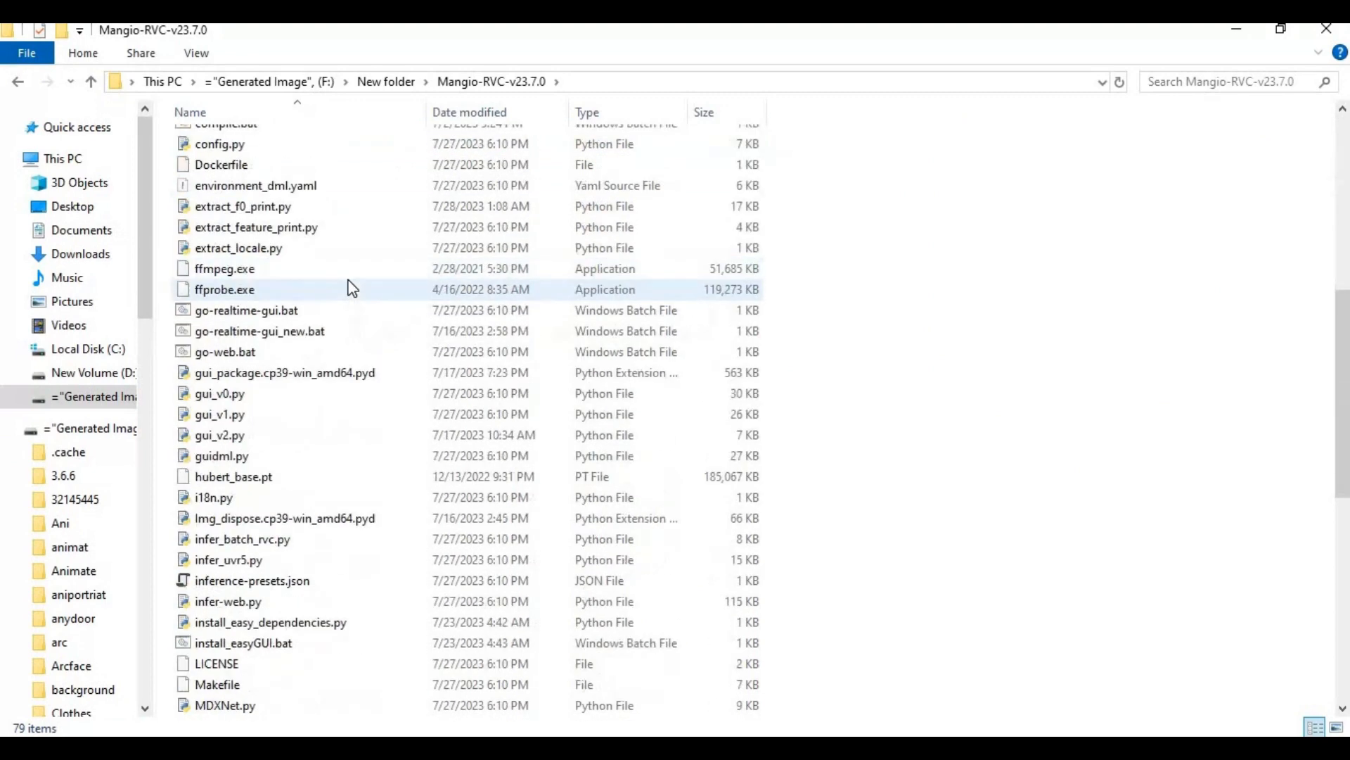
pyautogui.scroll(-3)
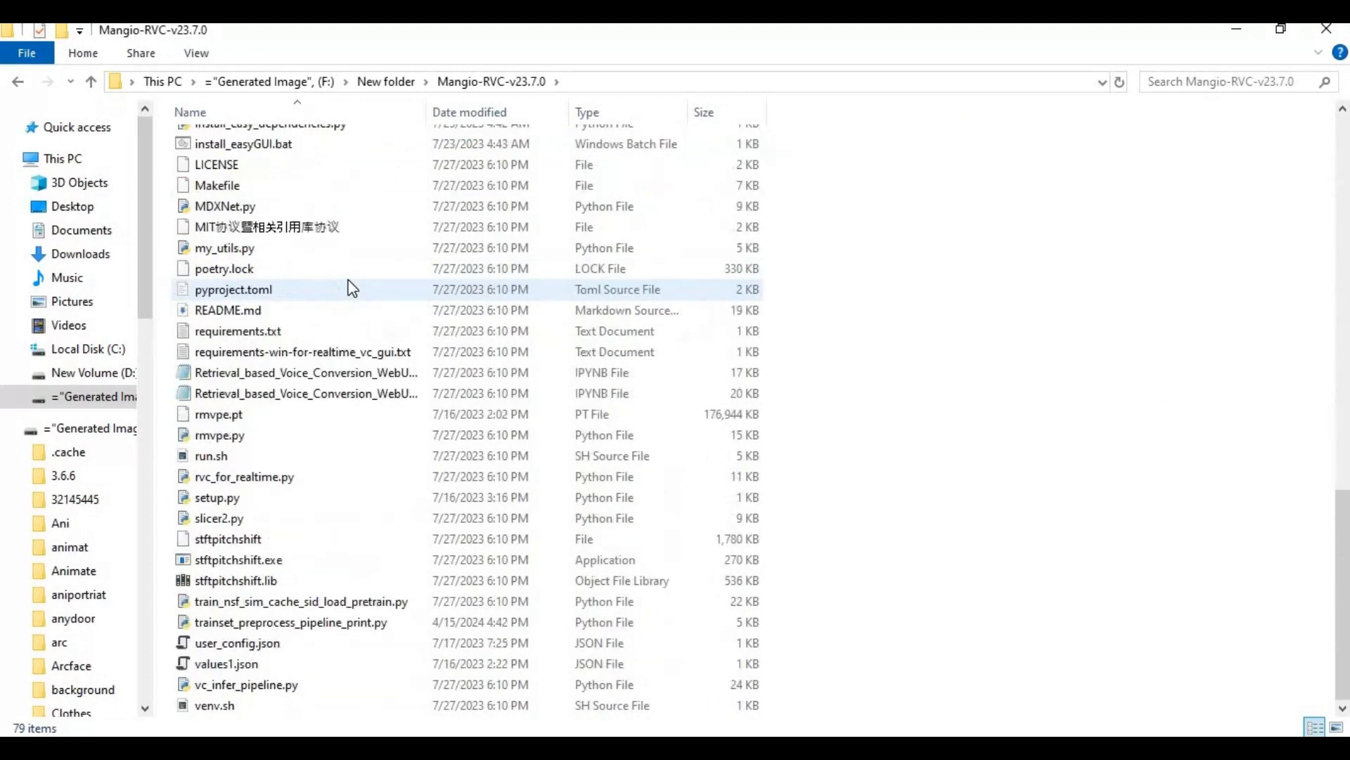
pyautogui.scroll(3)
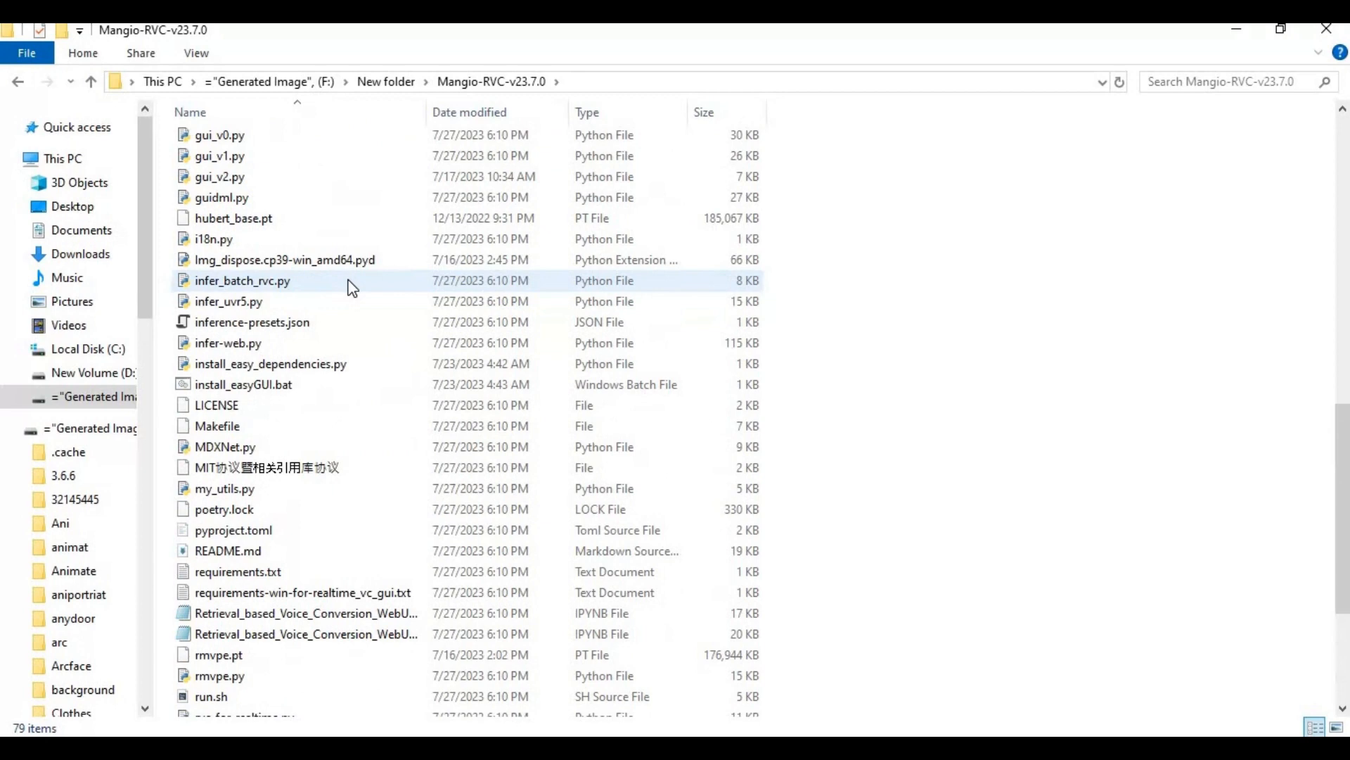
pyautogui.scroll(3)
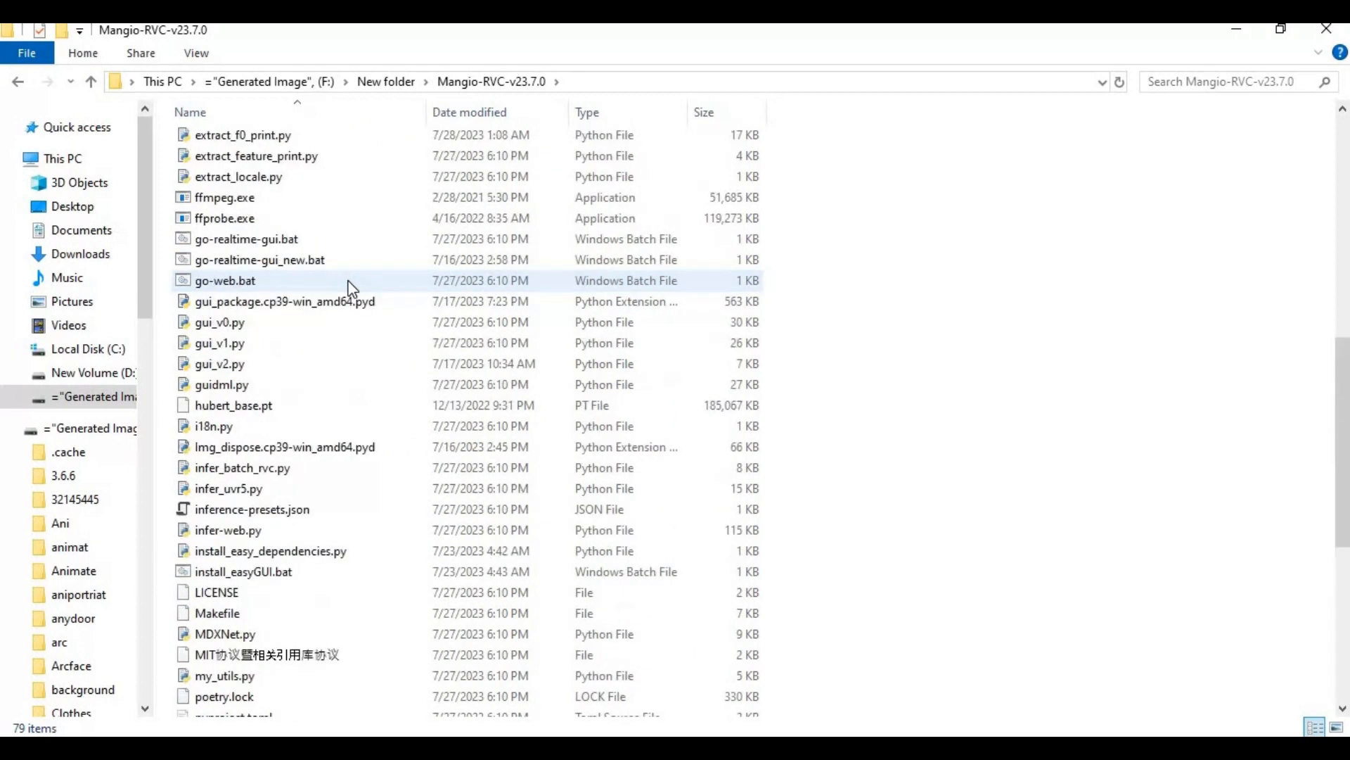
pyautogui.moveTo(263, 384)
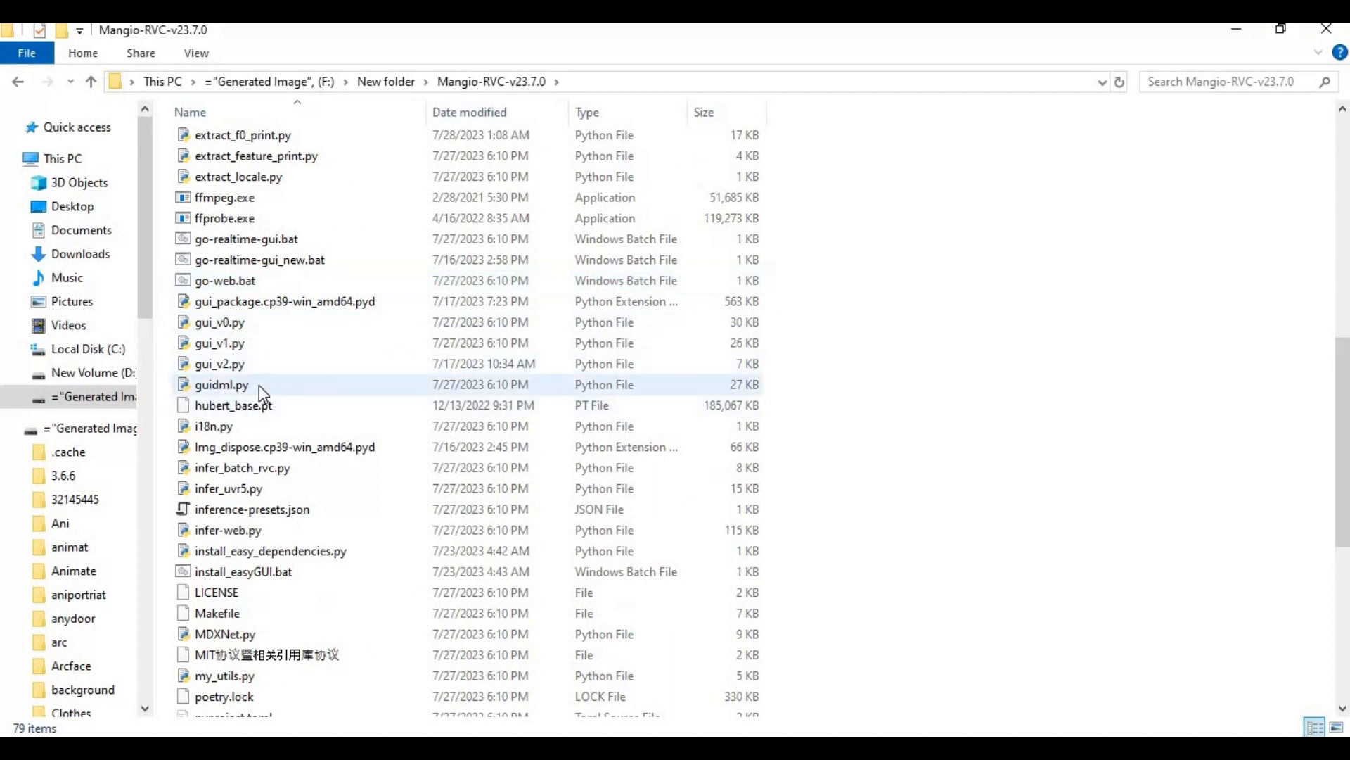
pyautogui.moveTo(225, 280)
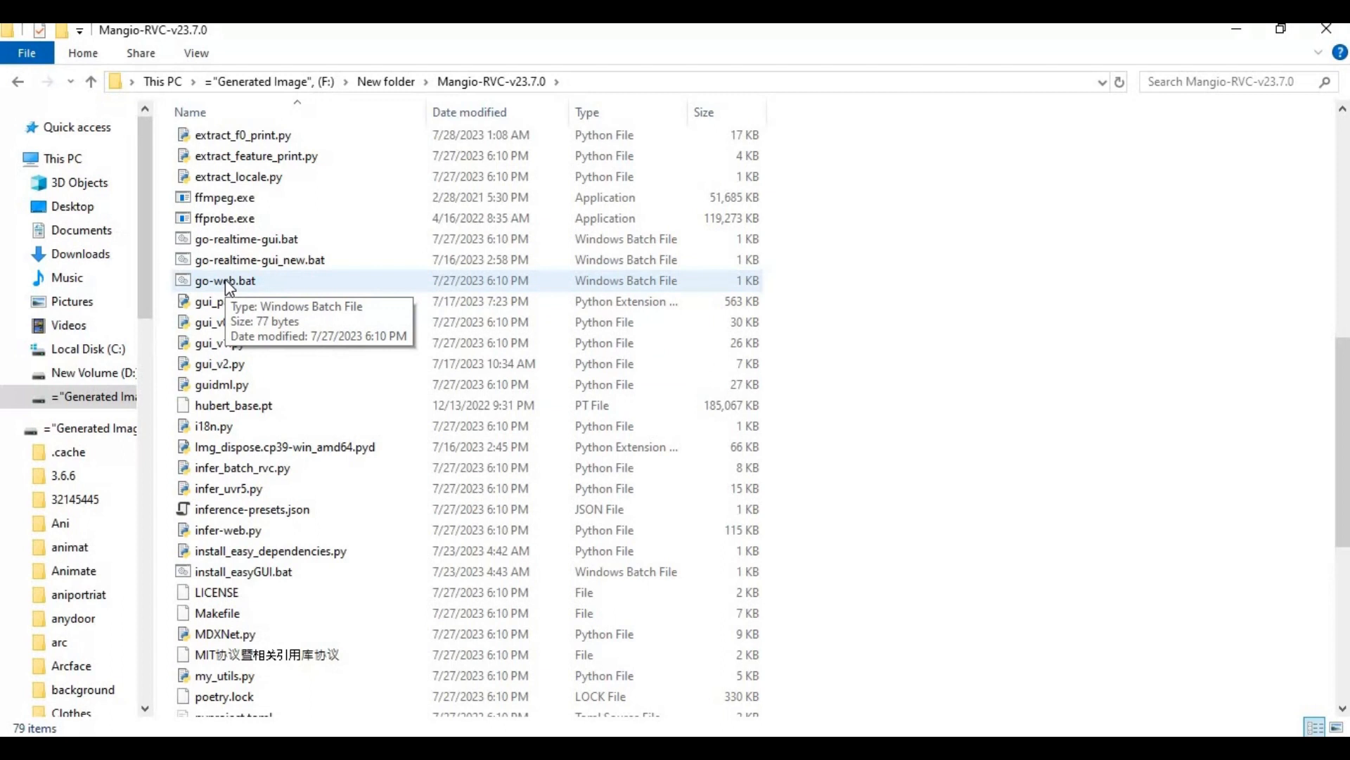
pyautogui.doubleClick(225, 280)
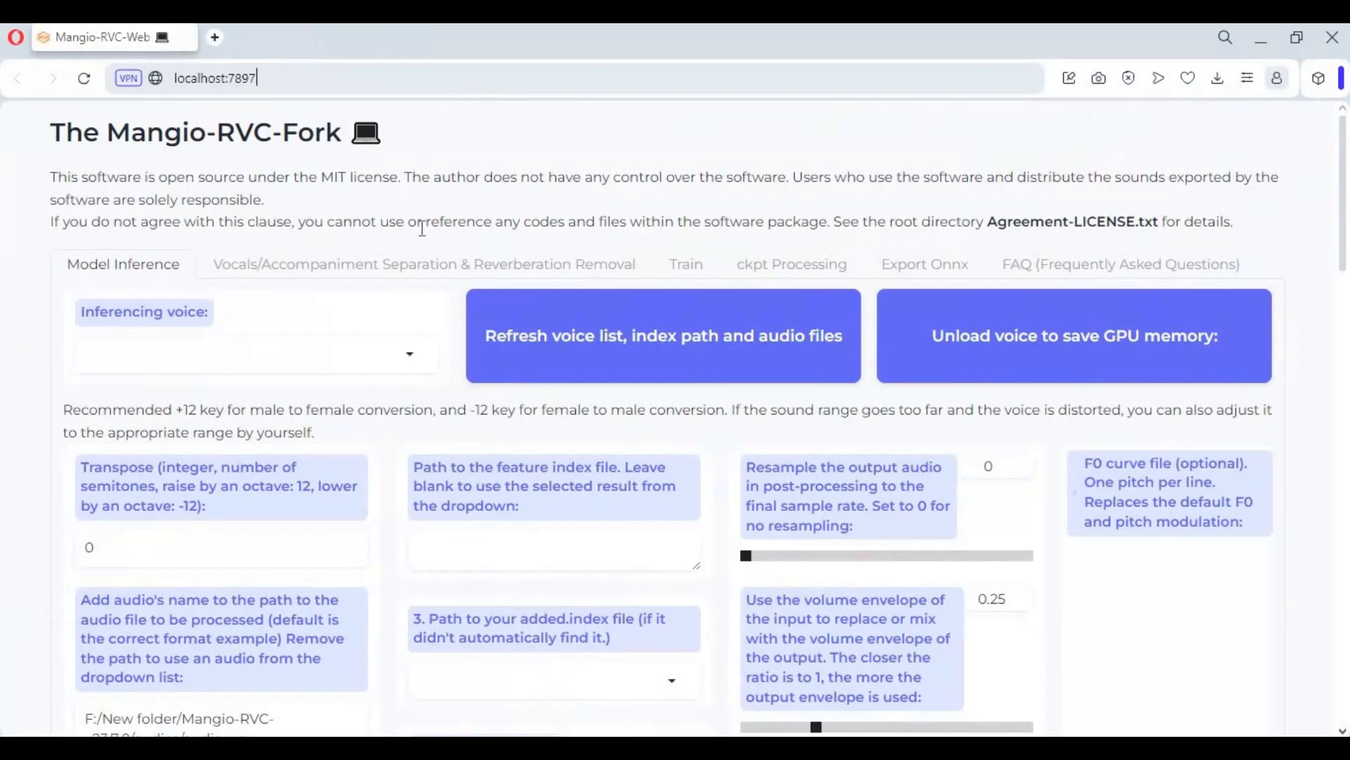
pyautogui.scroll(3)
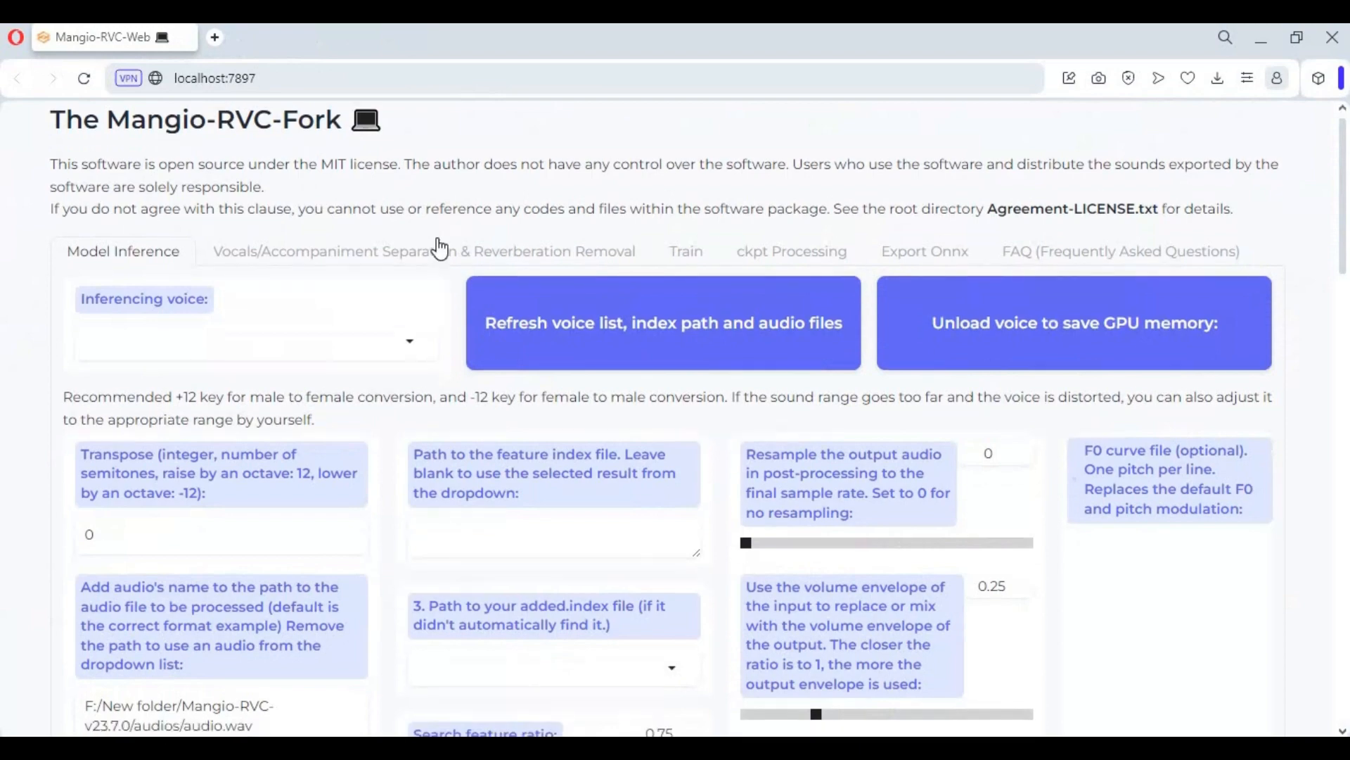
pyautogui.scroll(-3)
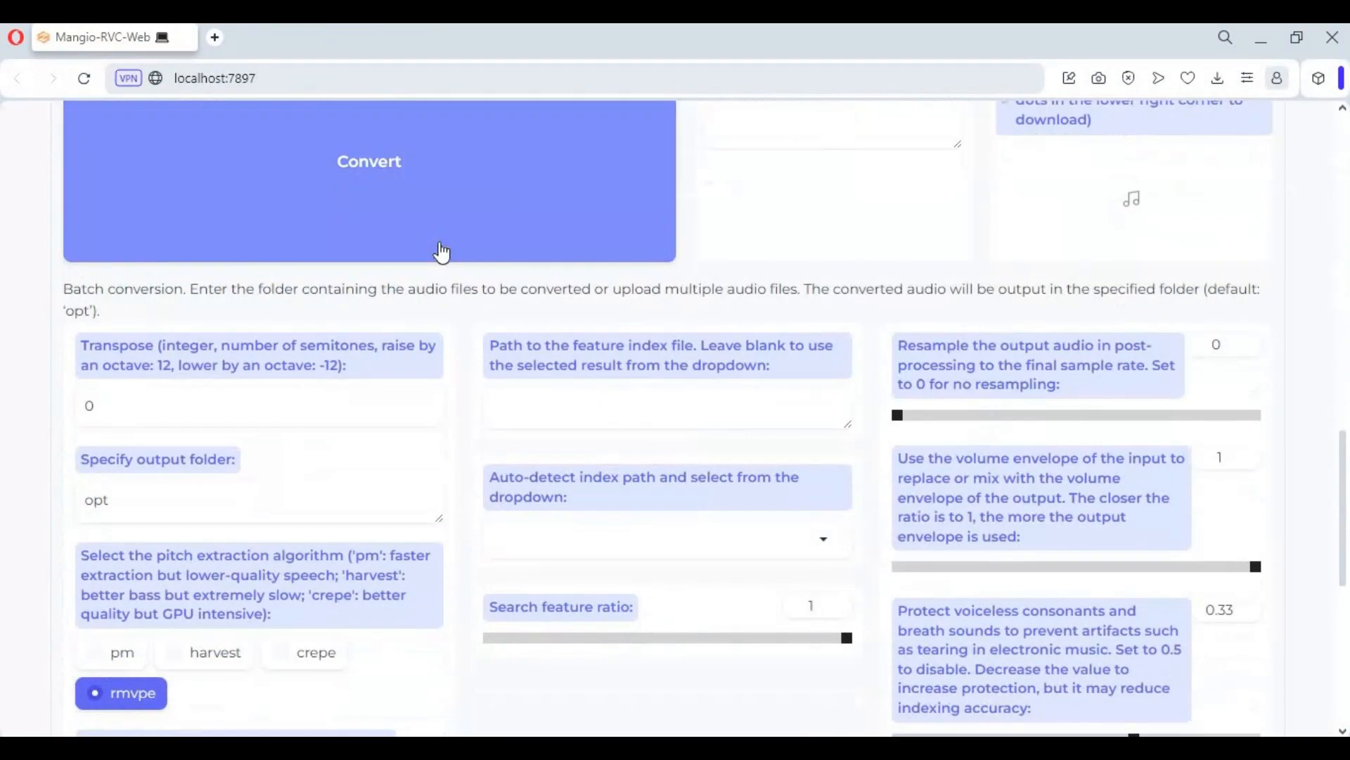
pyautogui.scroll(-3)
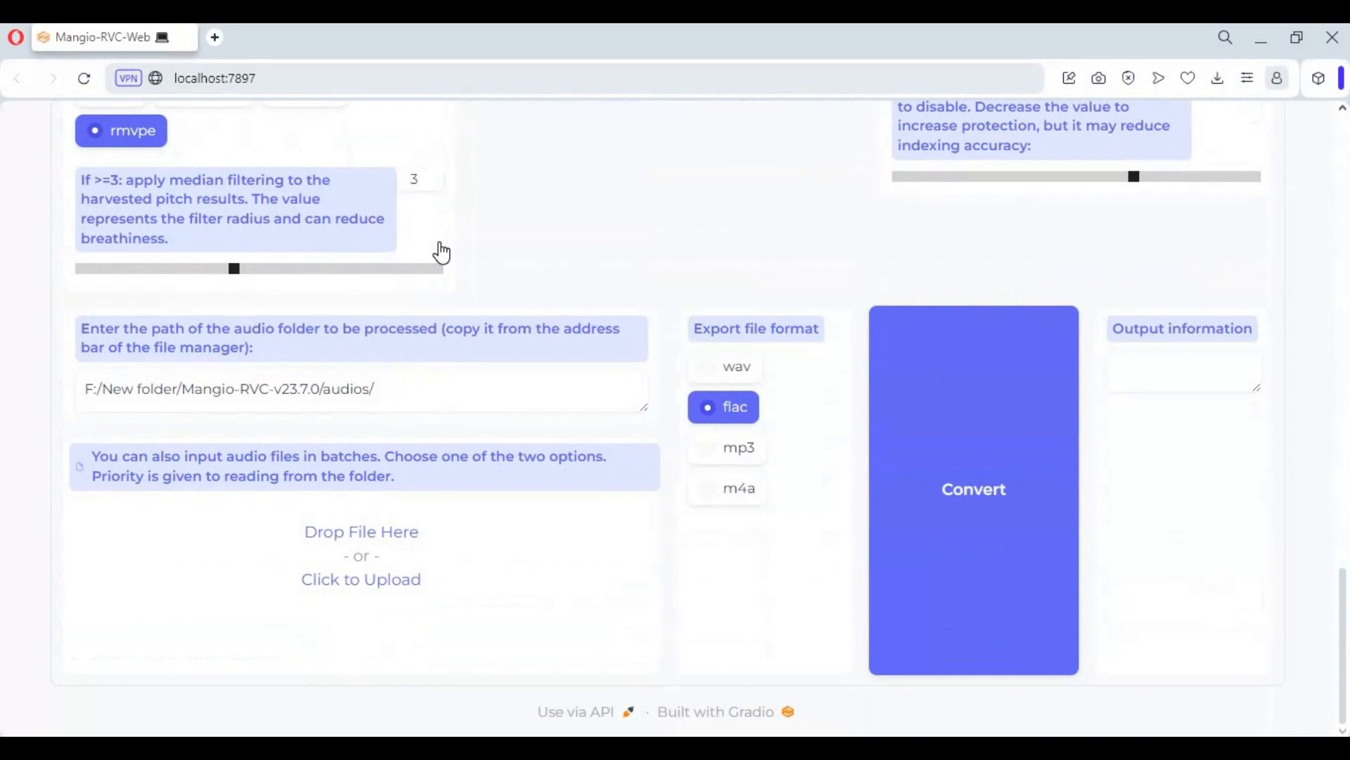
pyautogui.scroll(3)
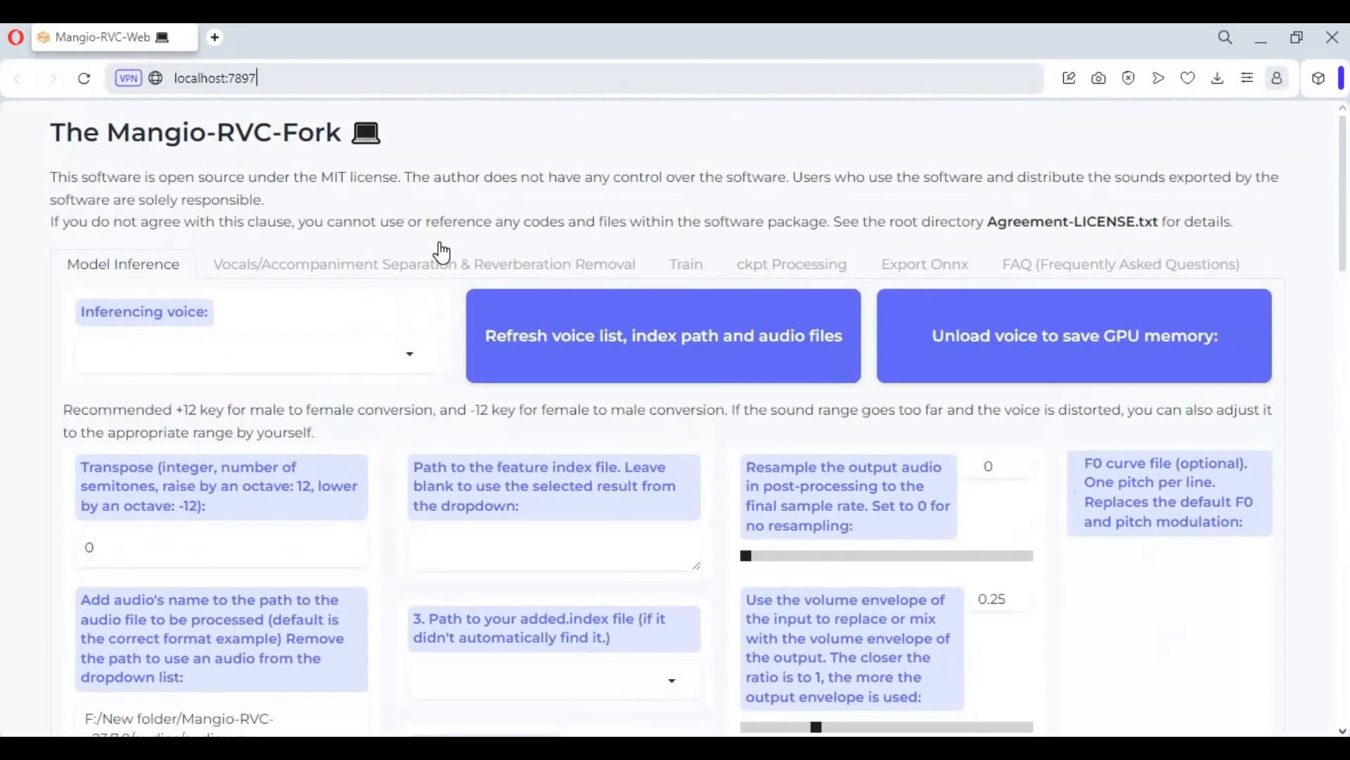
pyautogui.moveTo(236, 333)
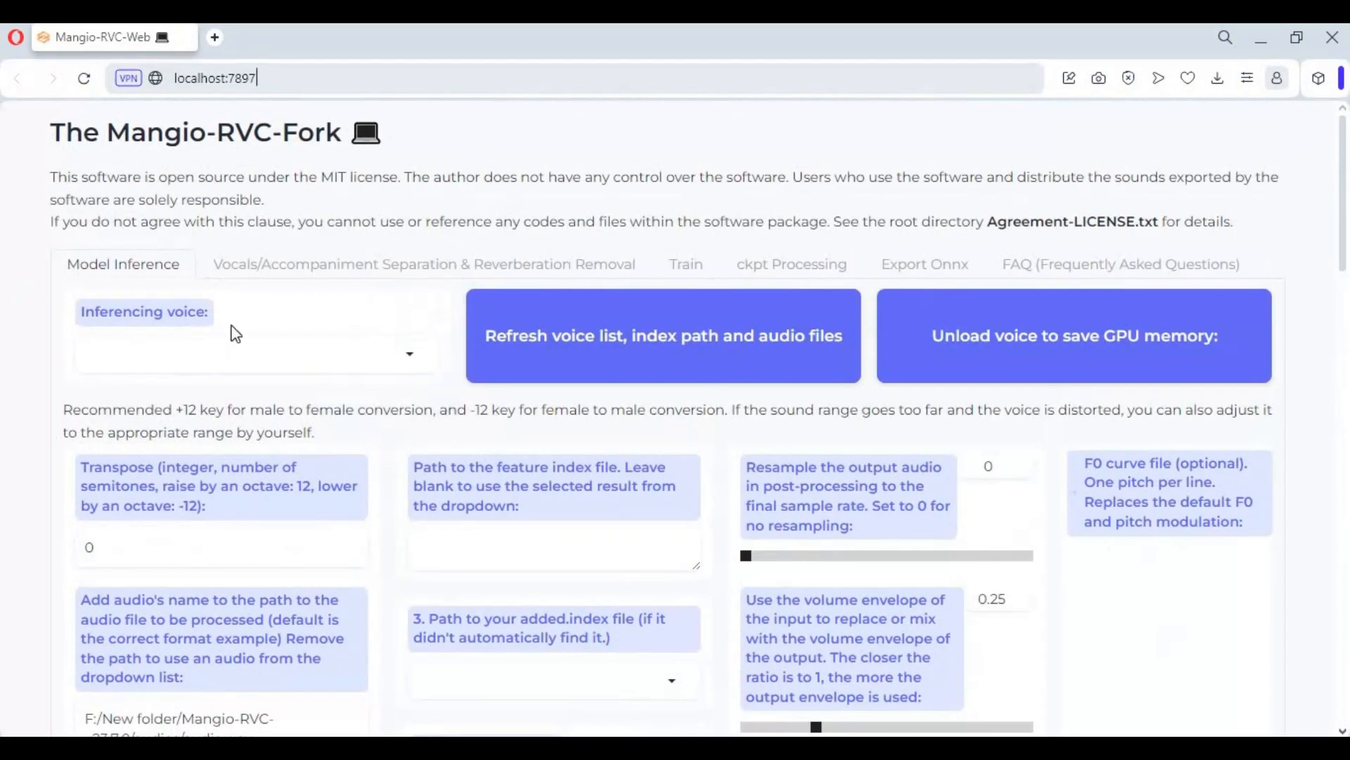